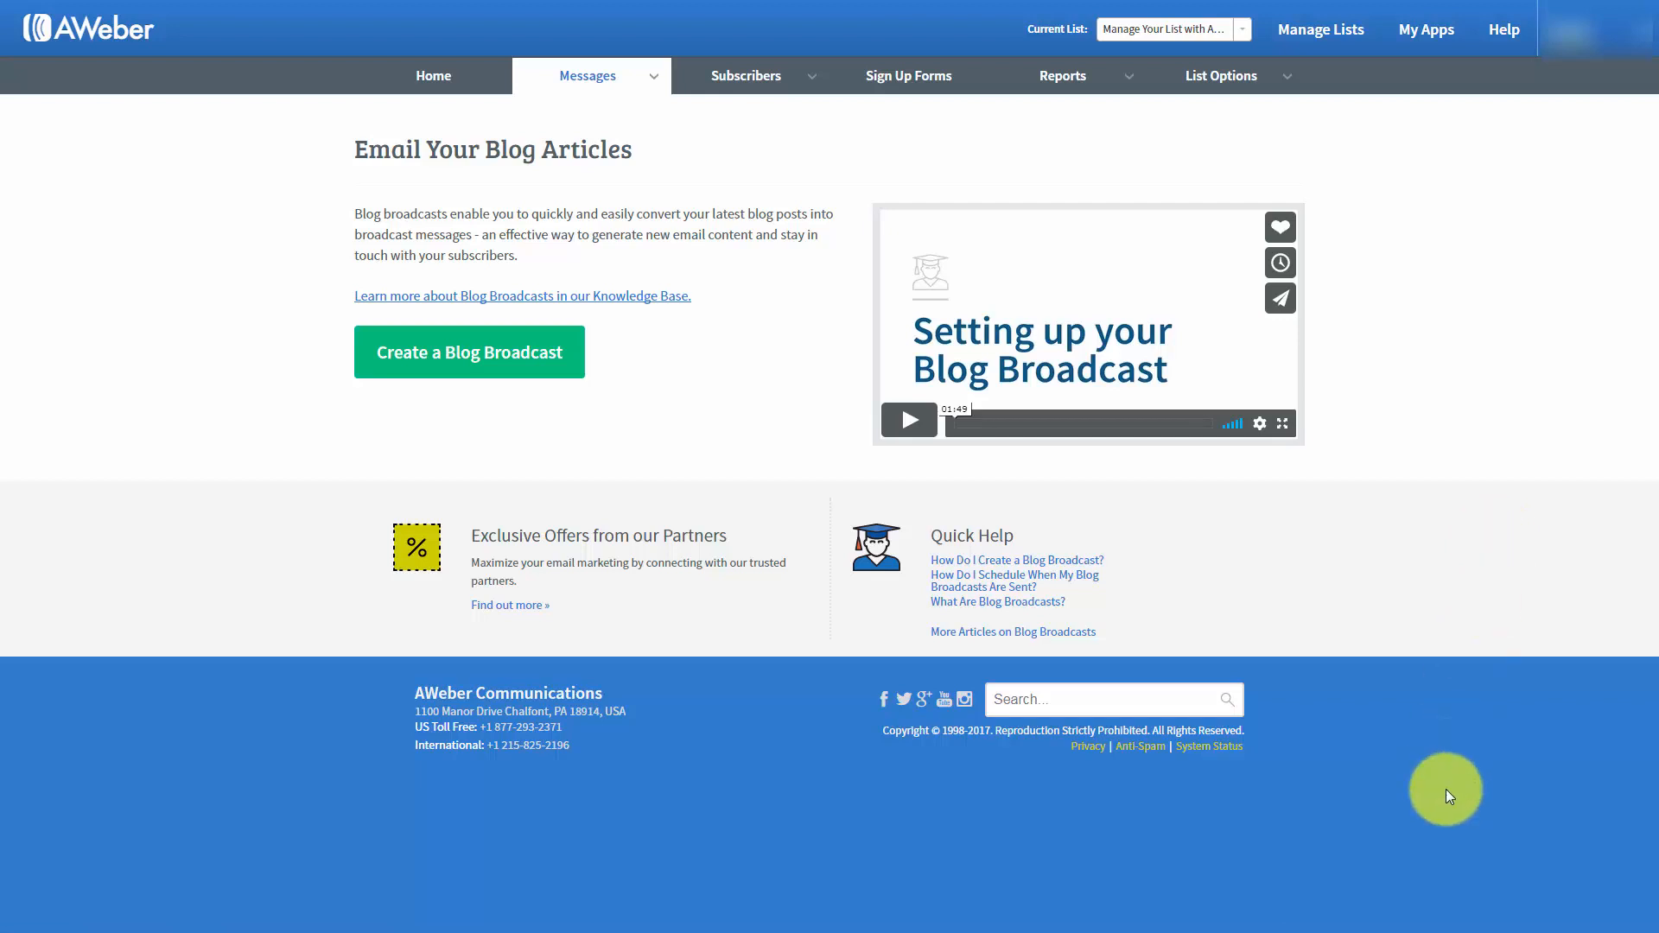
{"action": "mouse_move", "coordinate": [1464, 842]}
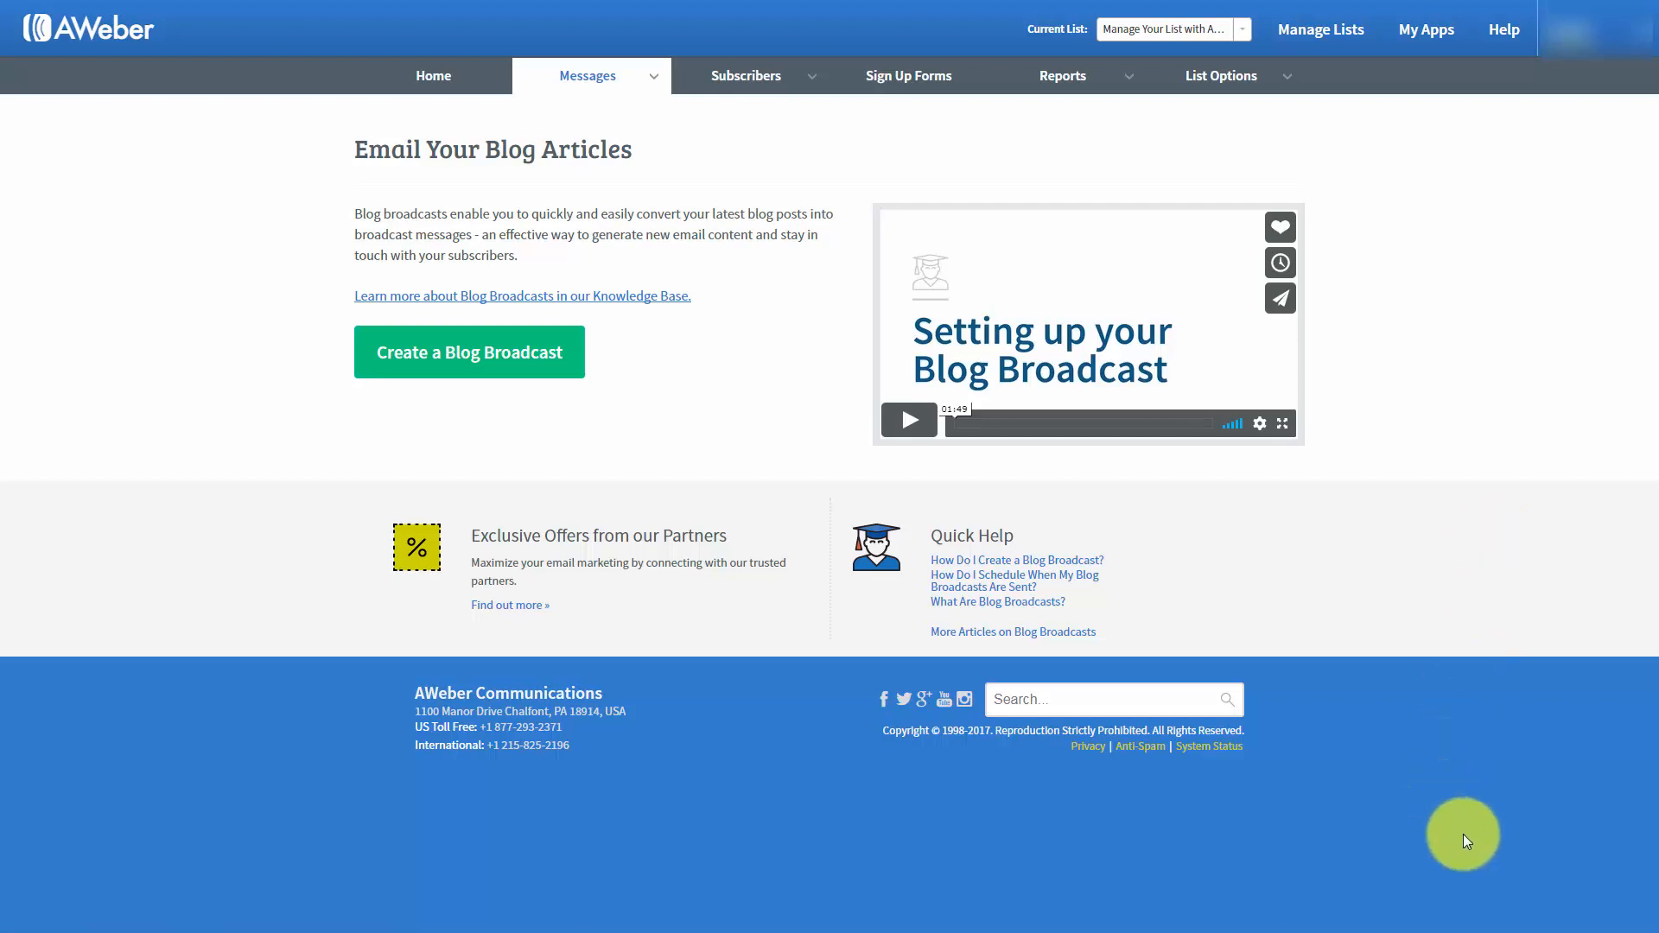
{"action": "mouse_move", "coordinate": [1450, 845]}
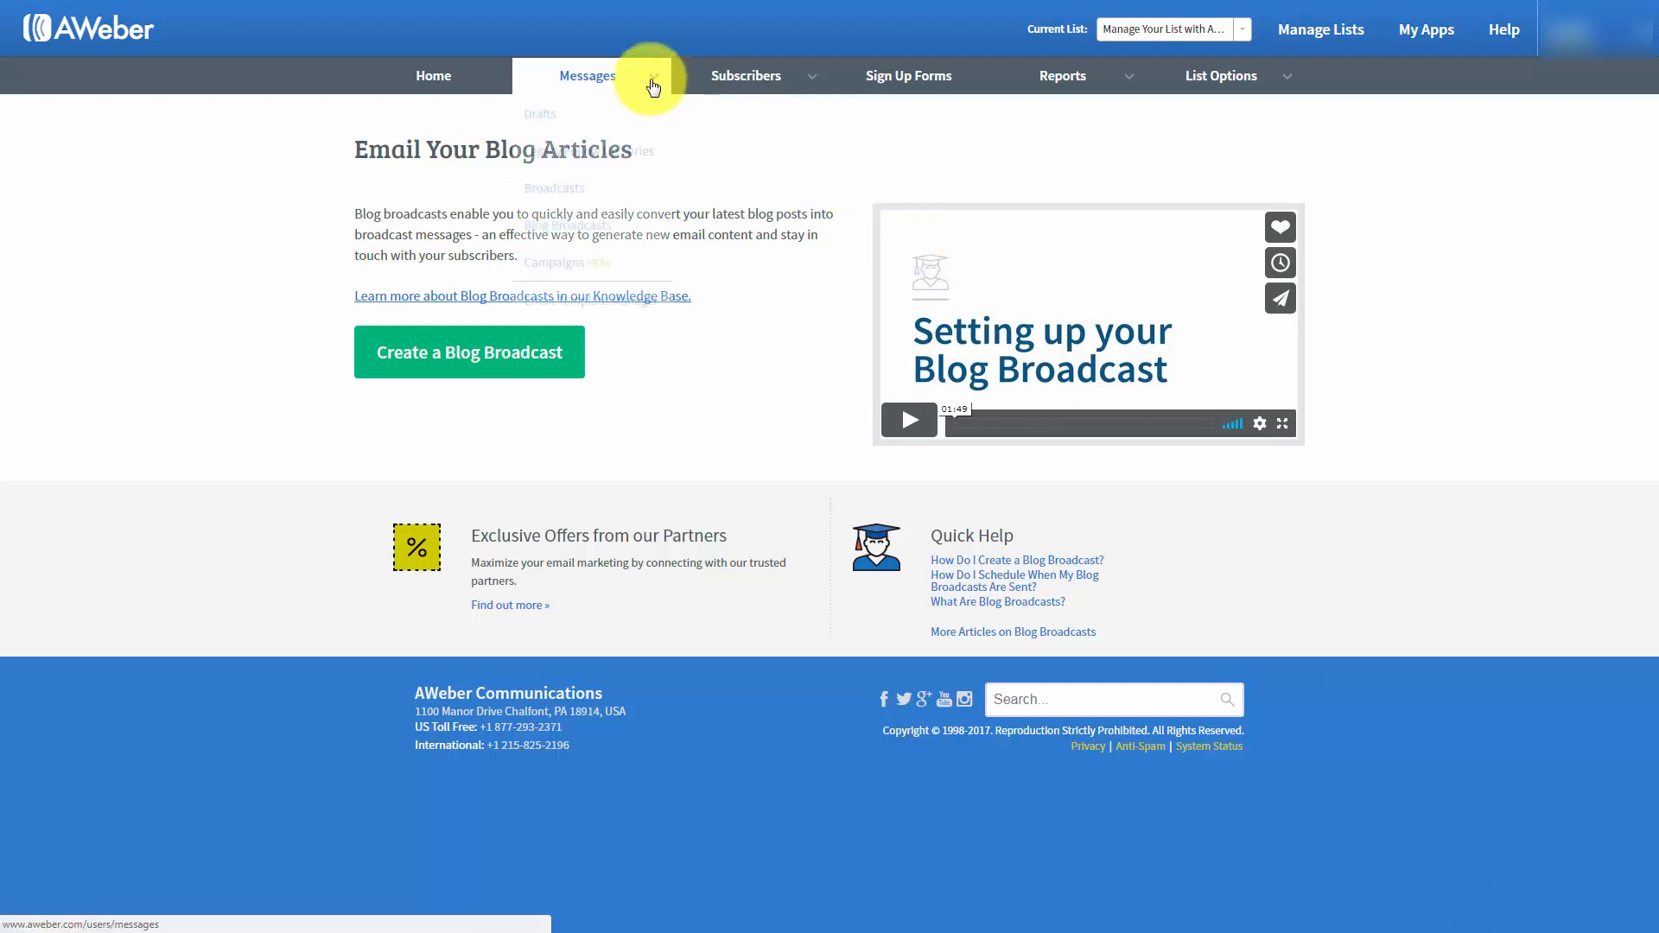
Begin a new blog broadcast and reach its design form's RSS Feed URL and Subject fields
{"action": "left_click", "coordinate": [588, 74]}
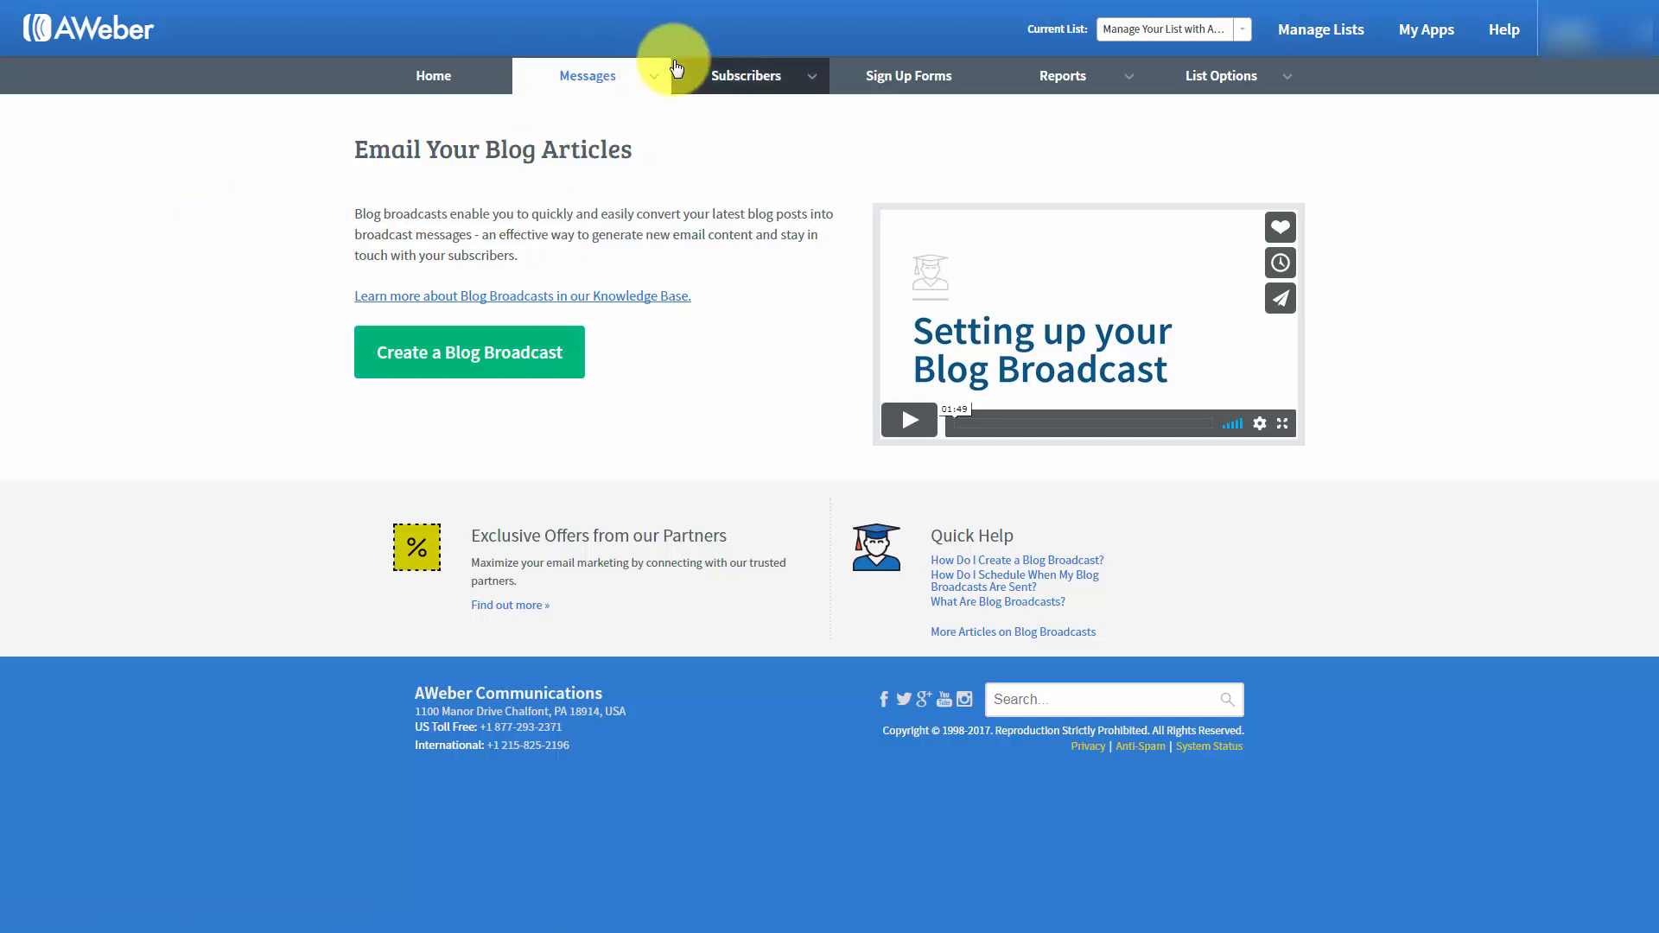
{"action": "left_click", "coordinate": [587, 74]}
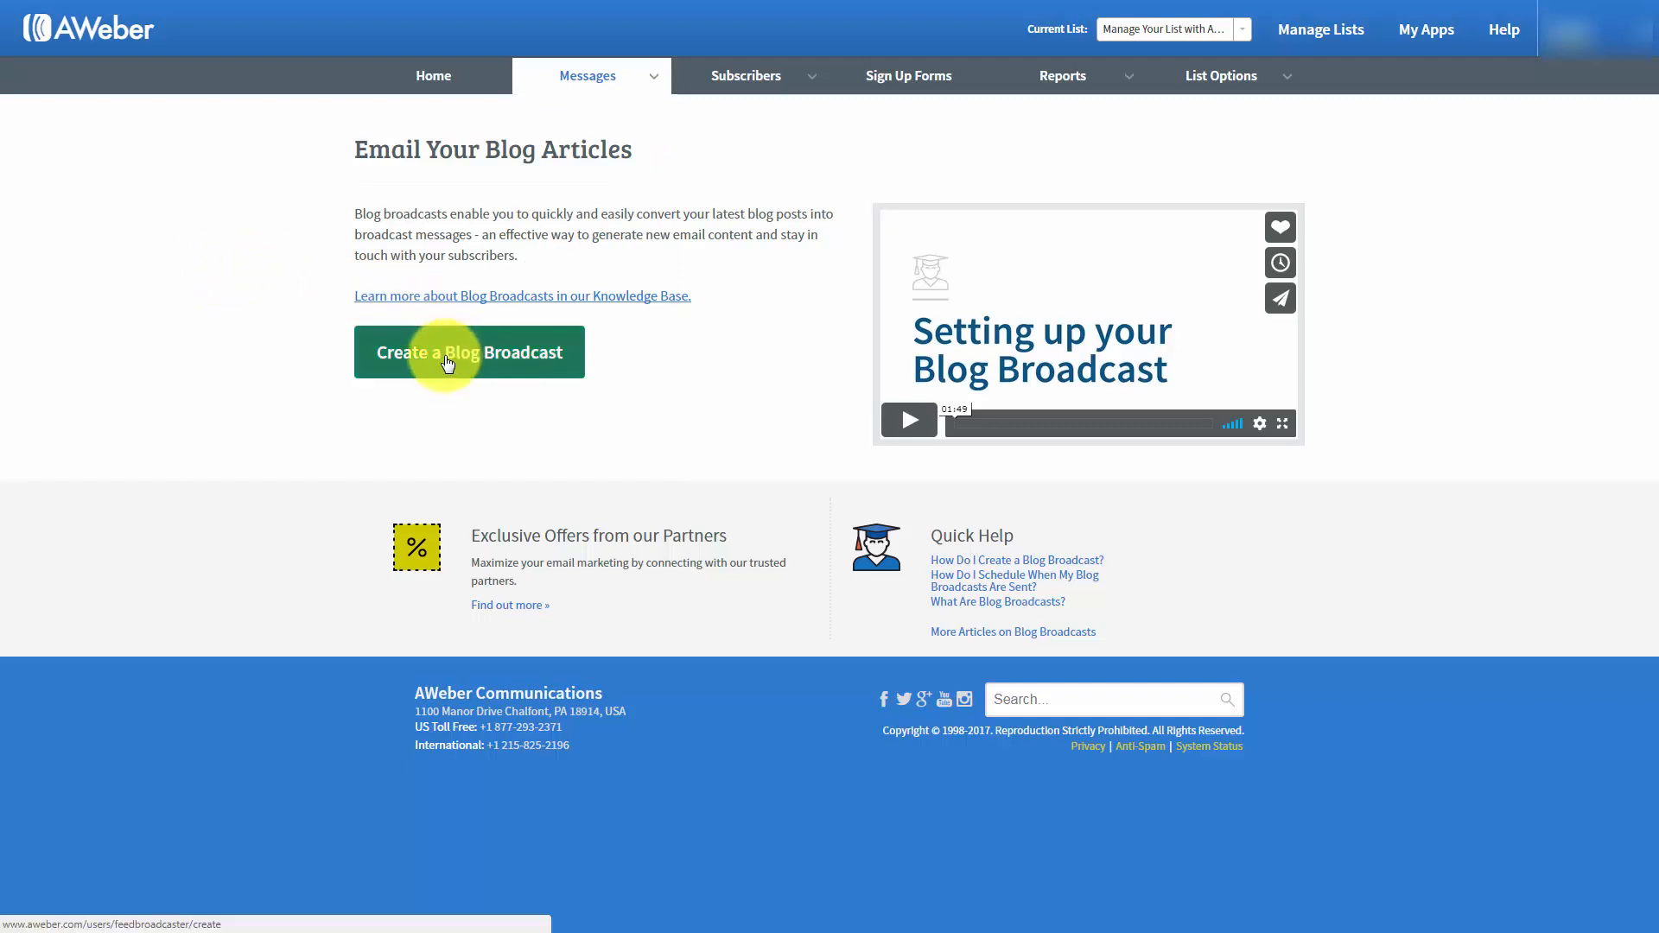
{"action": "left_click", "coordinate": [468, 353]}
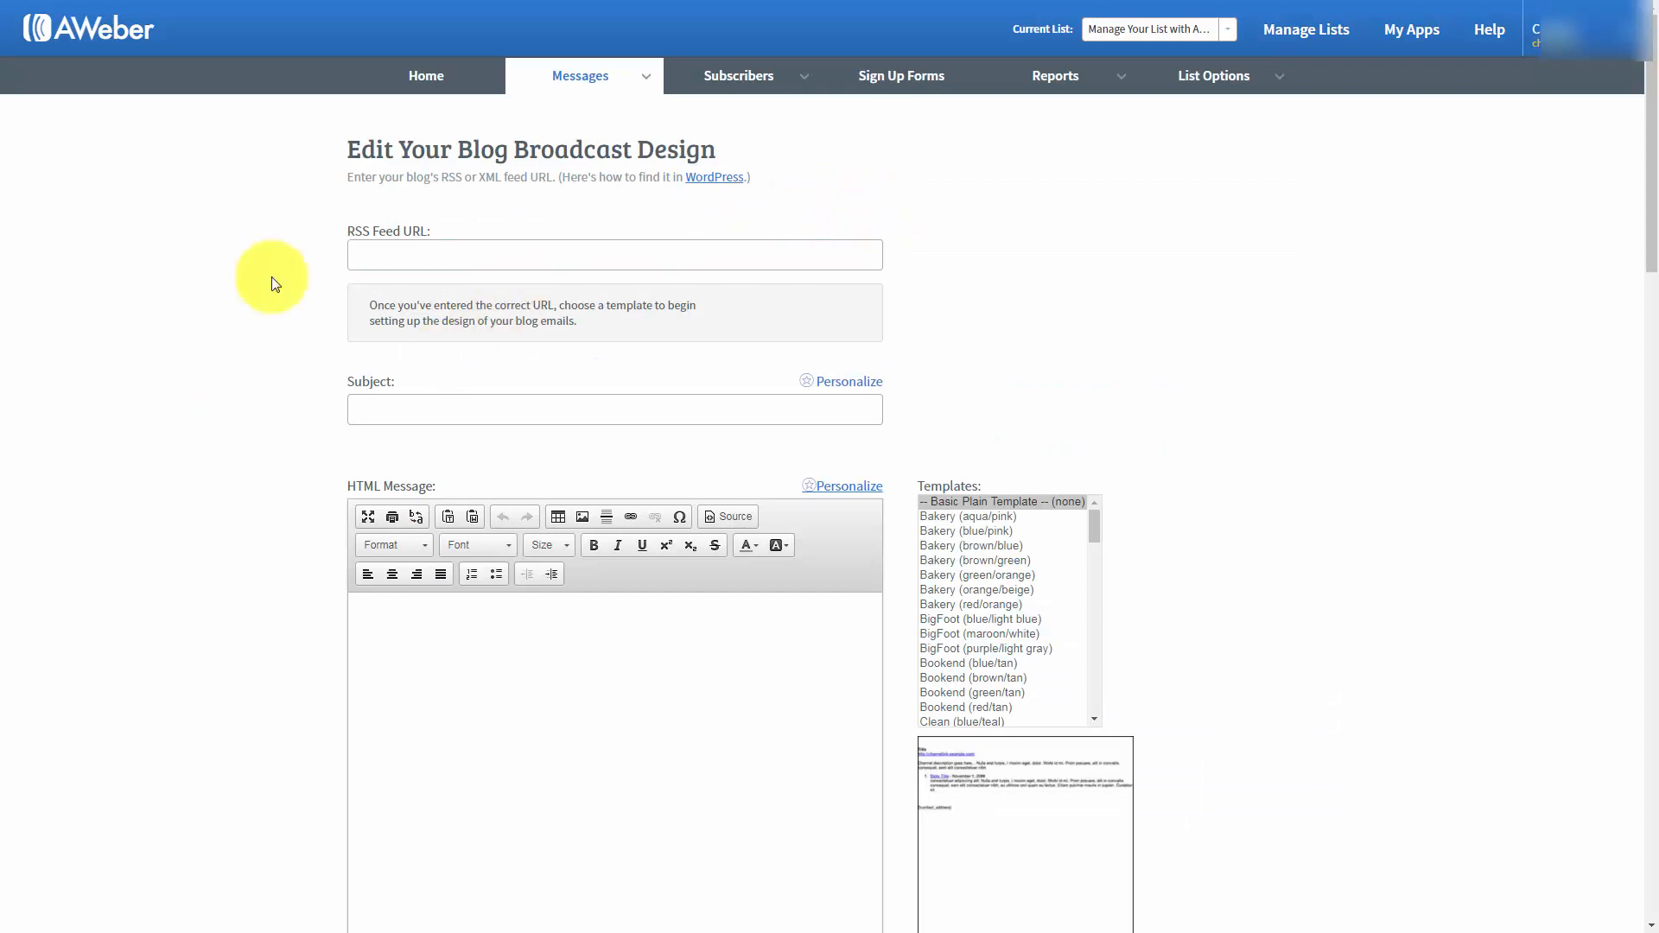
{"action": "left_click", "coordinate": [614, 254]}
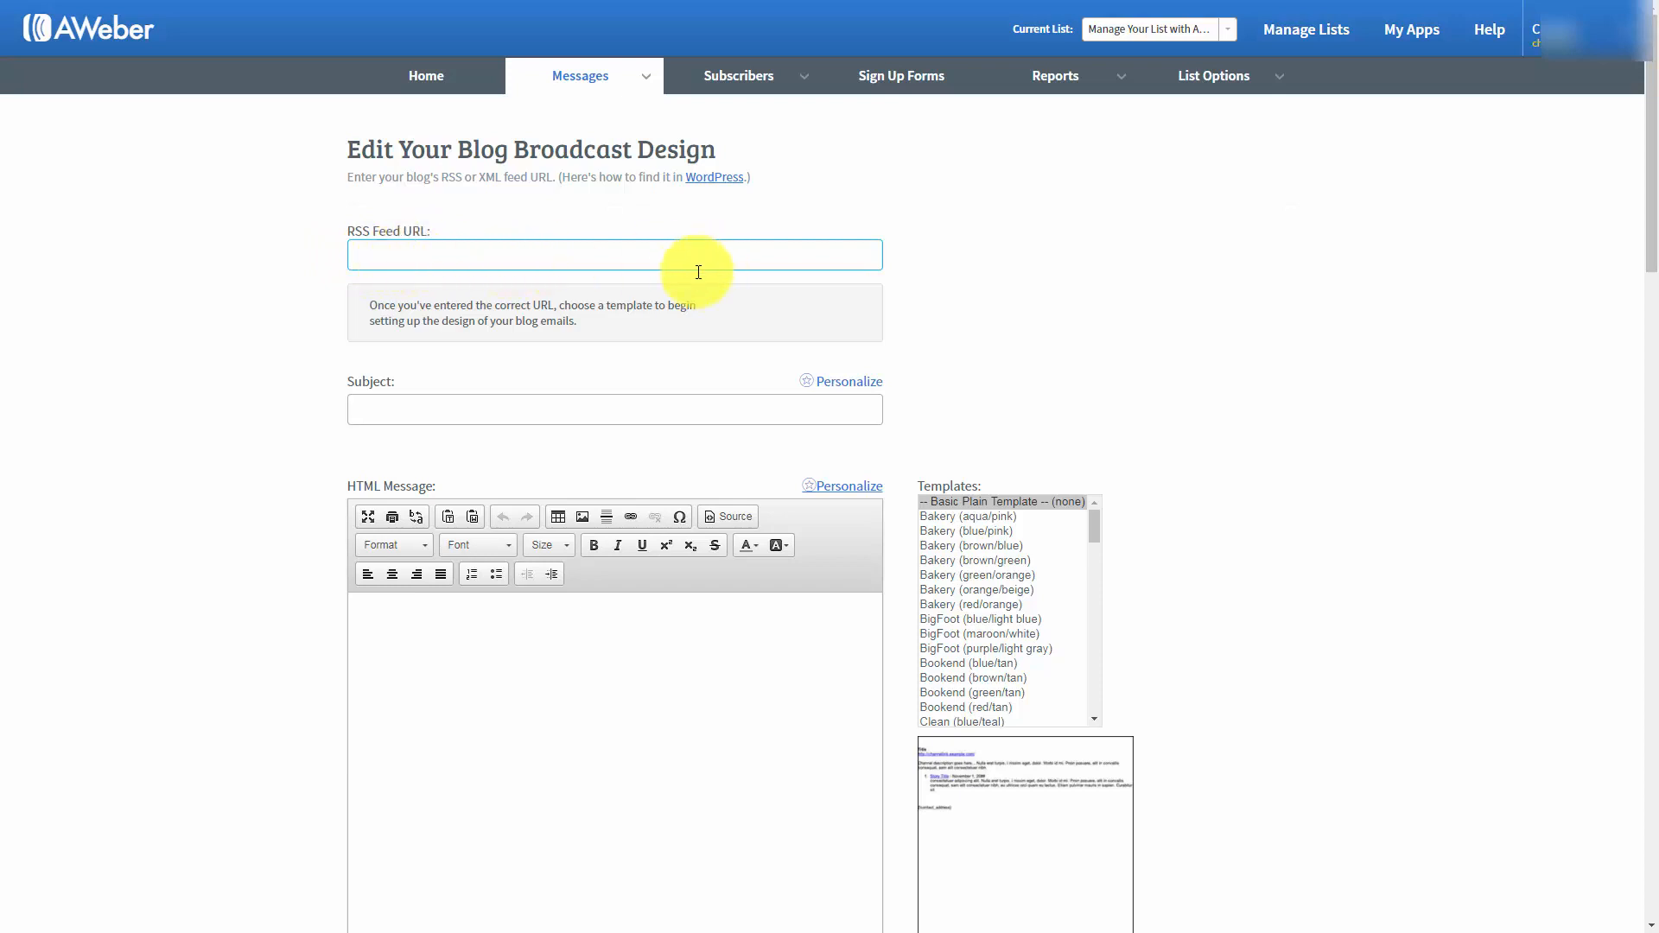
{"action": "mouse_move", "coordinate": [510, 240]}
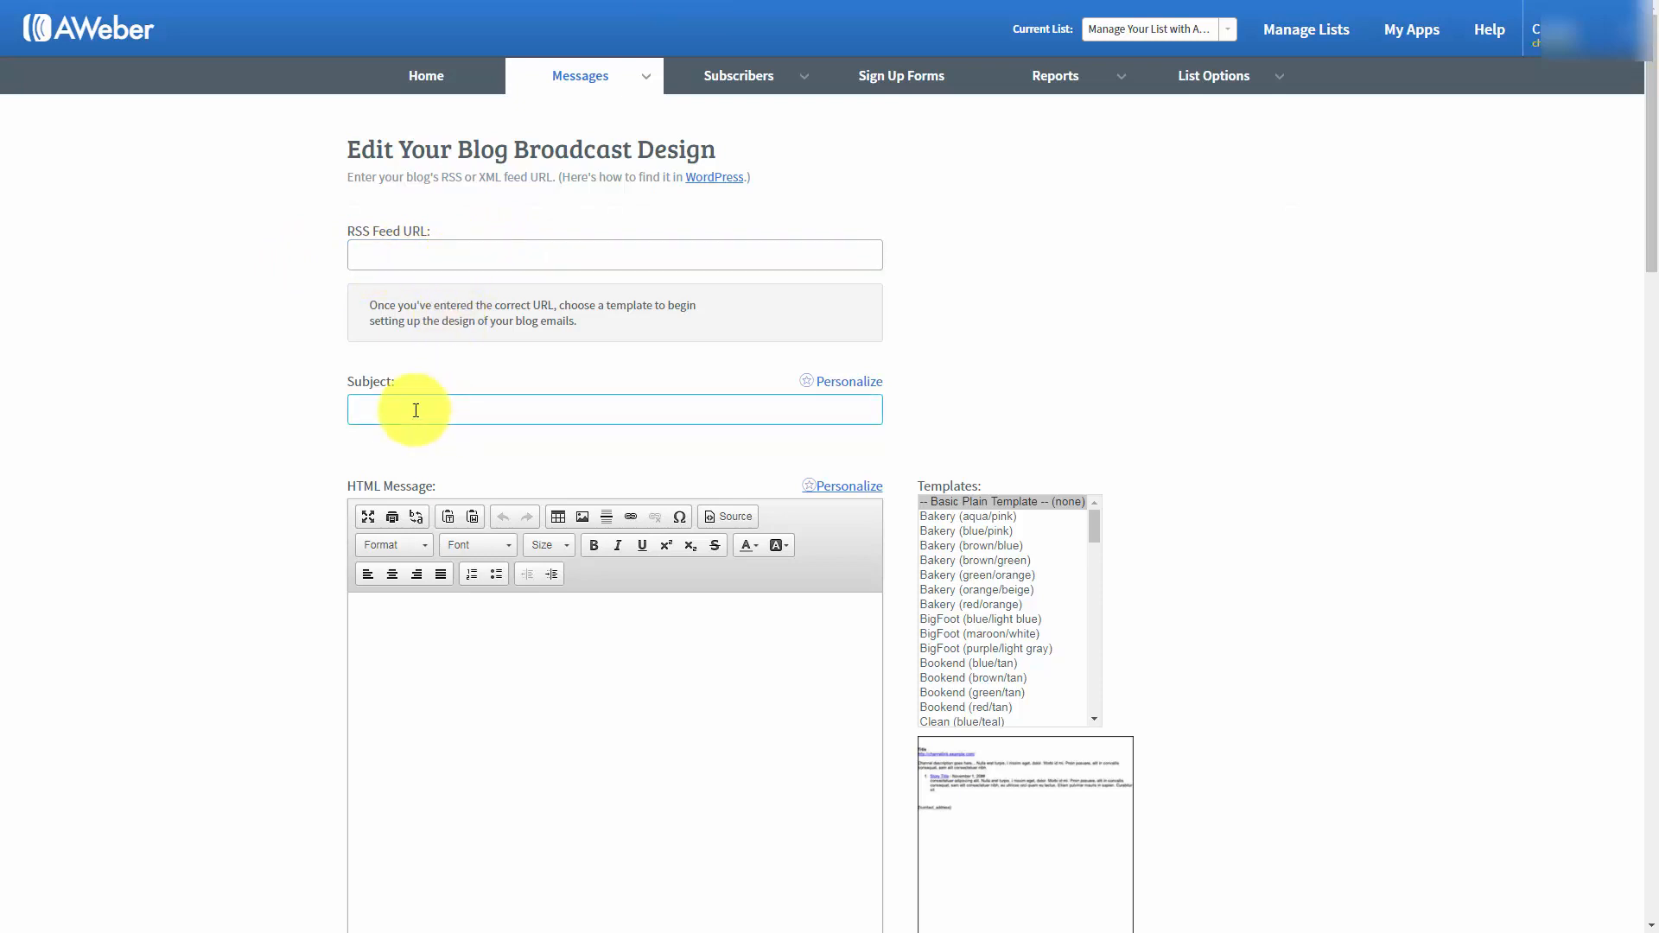
{"action": "mouse_move", "coordinate": [355, 370]}
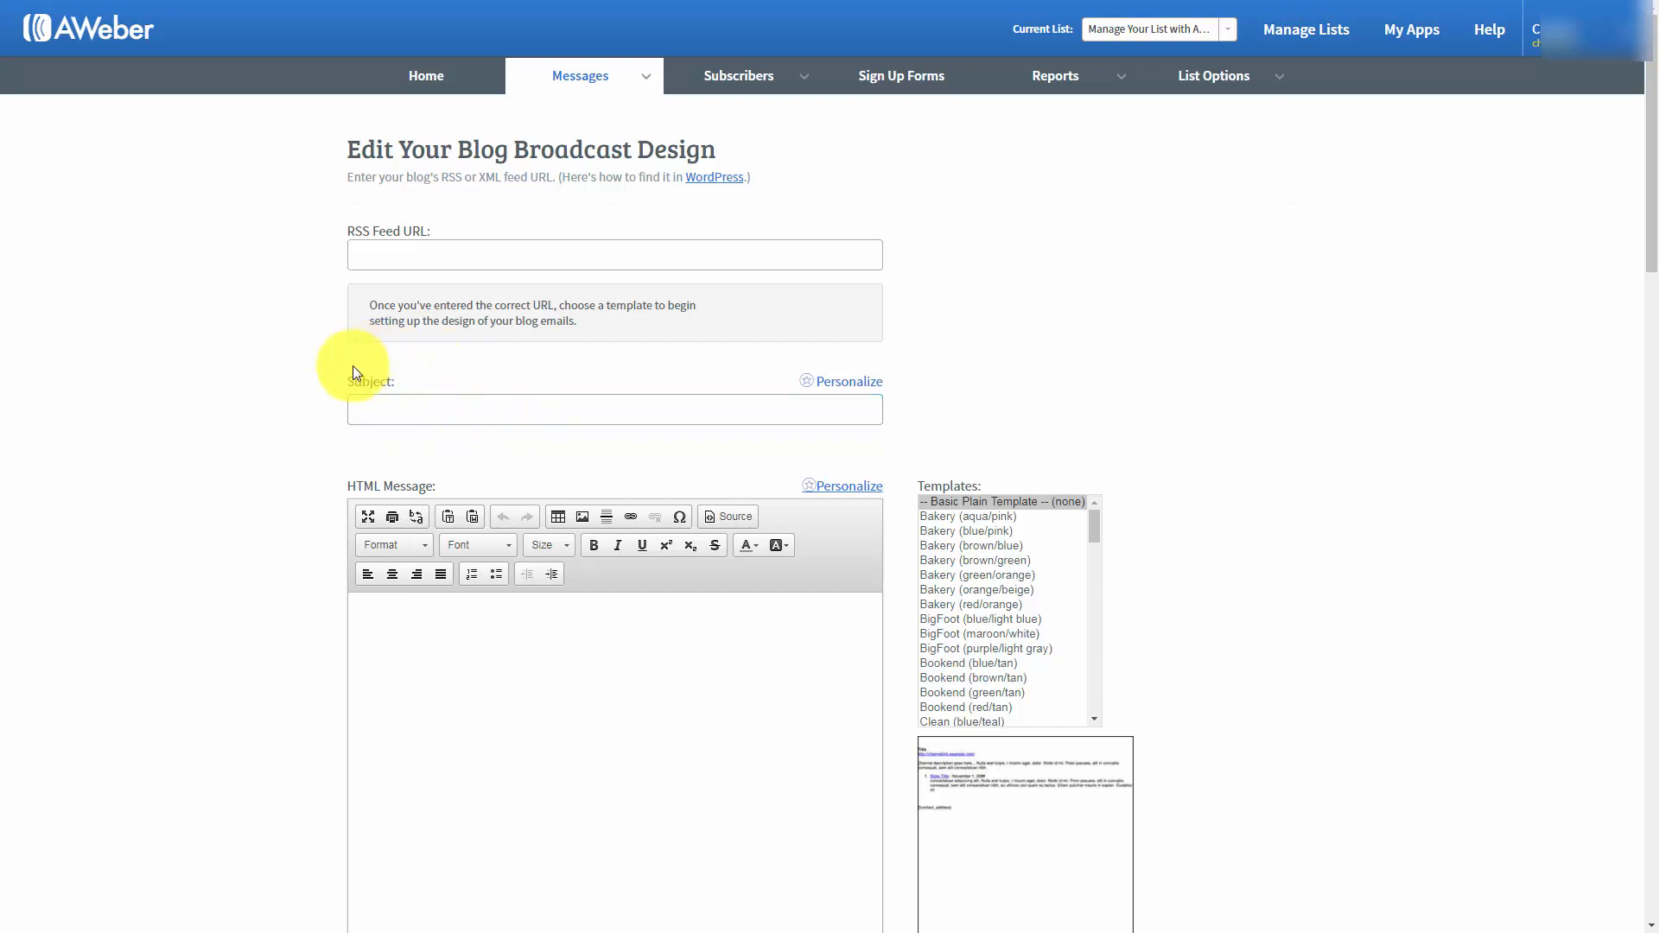
{"action": "mouse_move", "coordinate": [446, 384]}
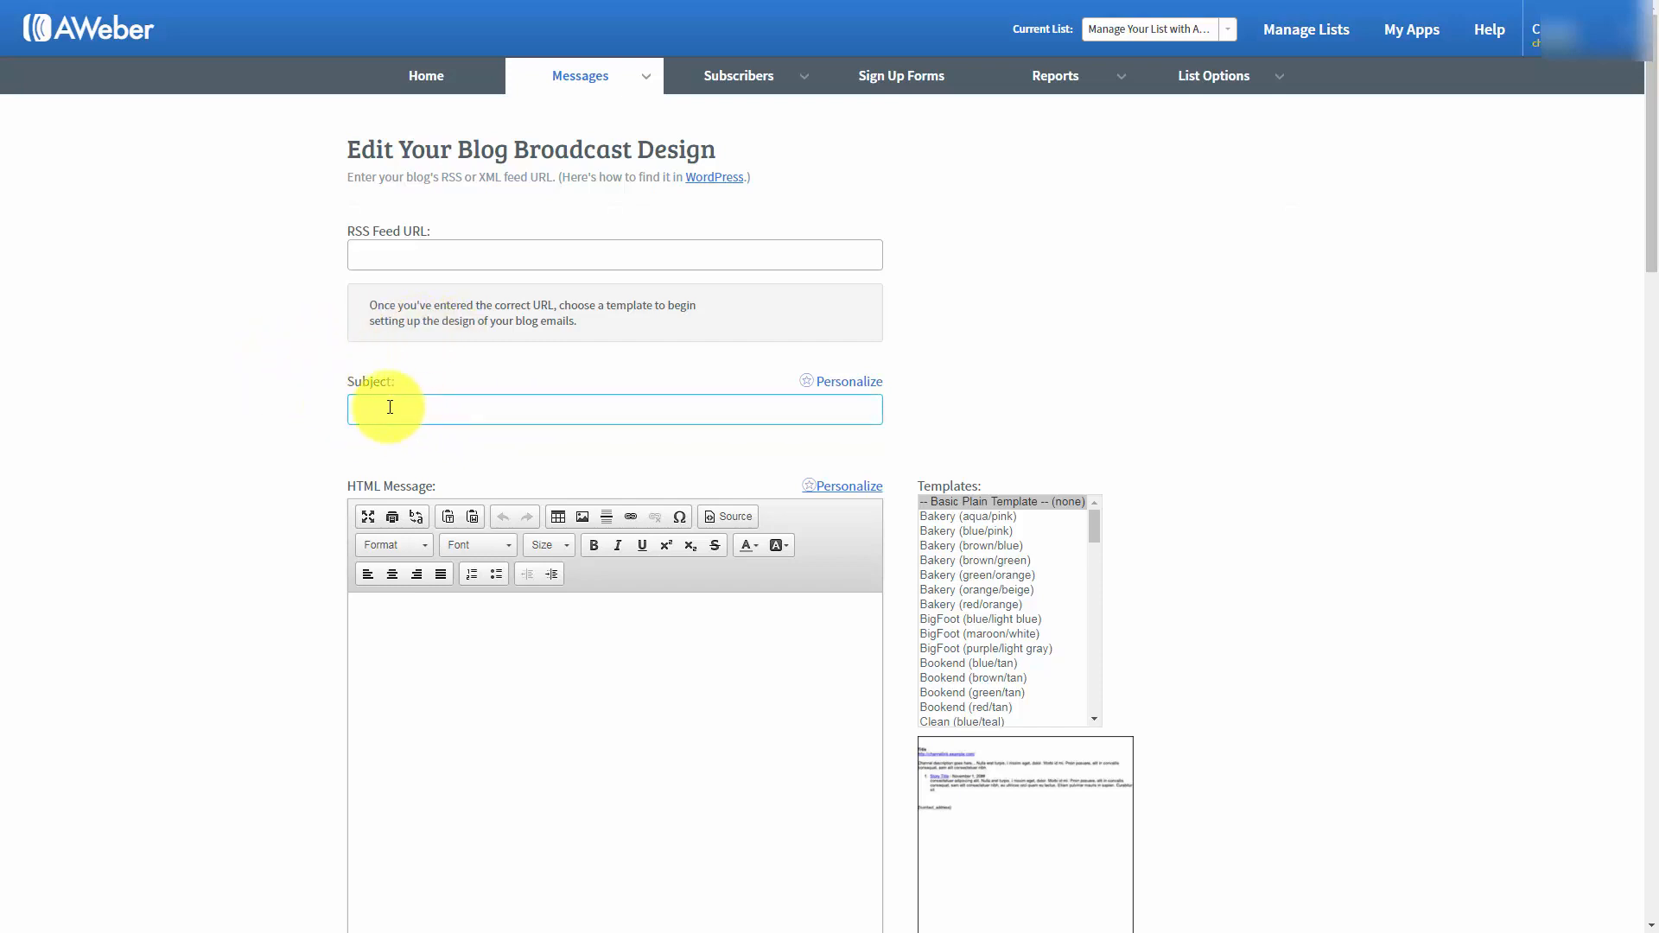
{"action": "left_click", "coordinate": [395, 410]}
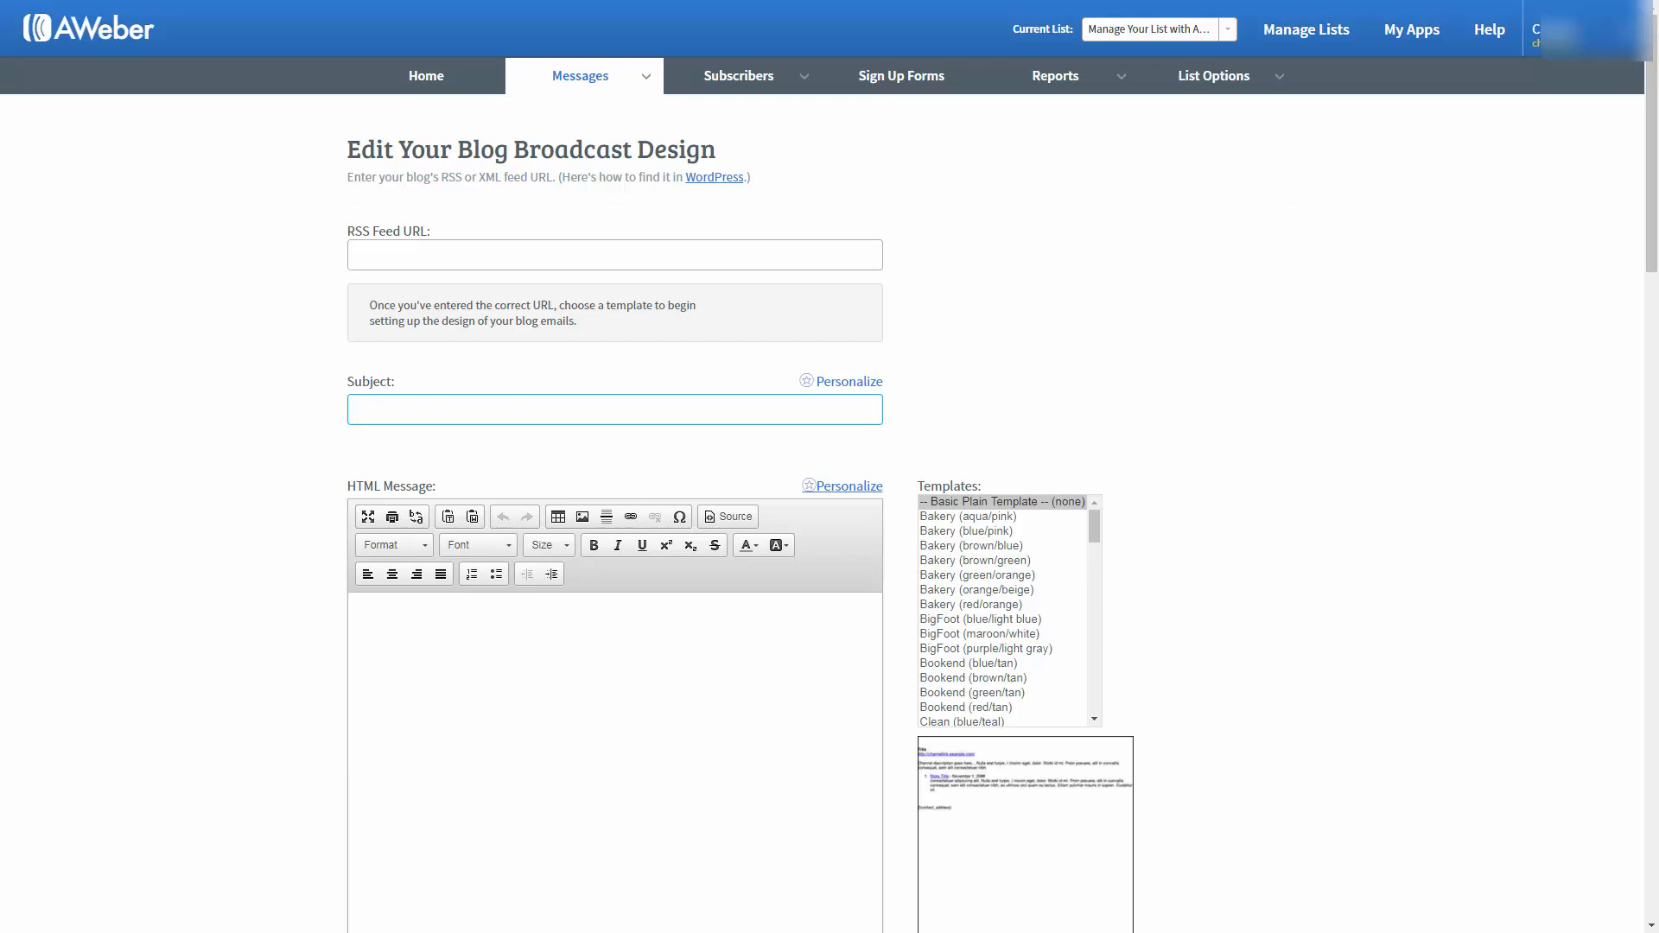
Enter the subject '{!firstname_fix} New Post Haon' and add the greeting lines to the message body
{"action": "type", "text": "New Post Haon"}
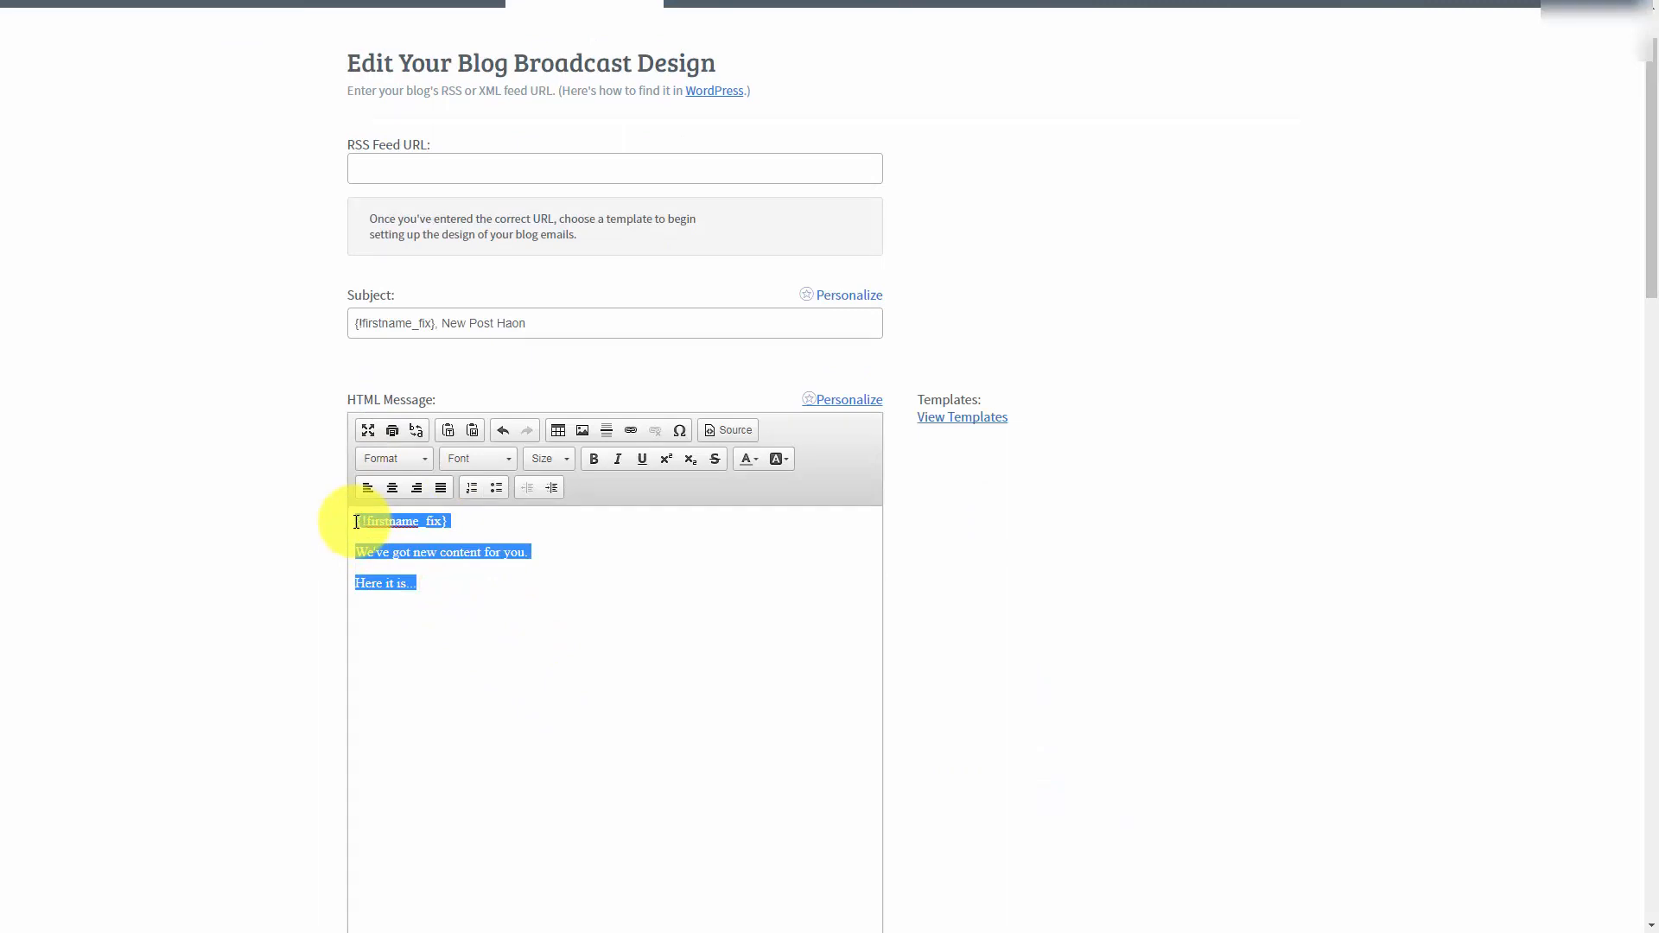
{"action": "scroll", "scroll_direction": "down", "scroll_amount": 3}
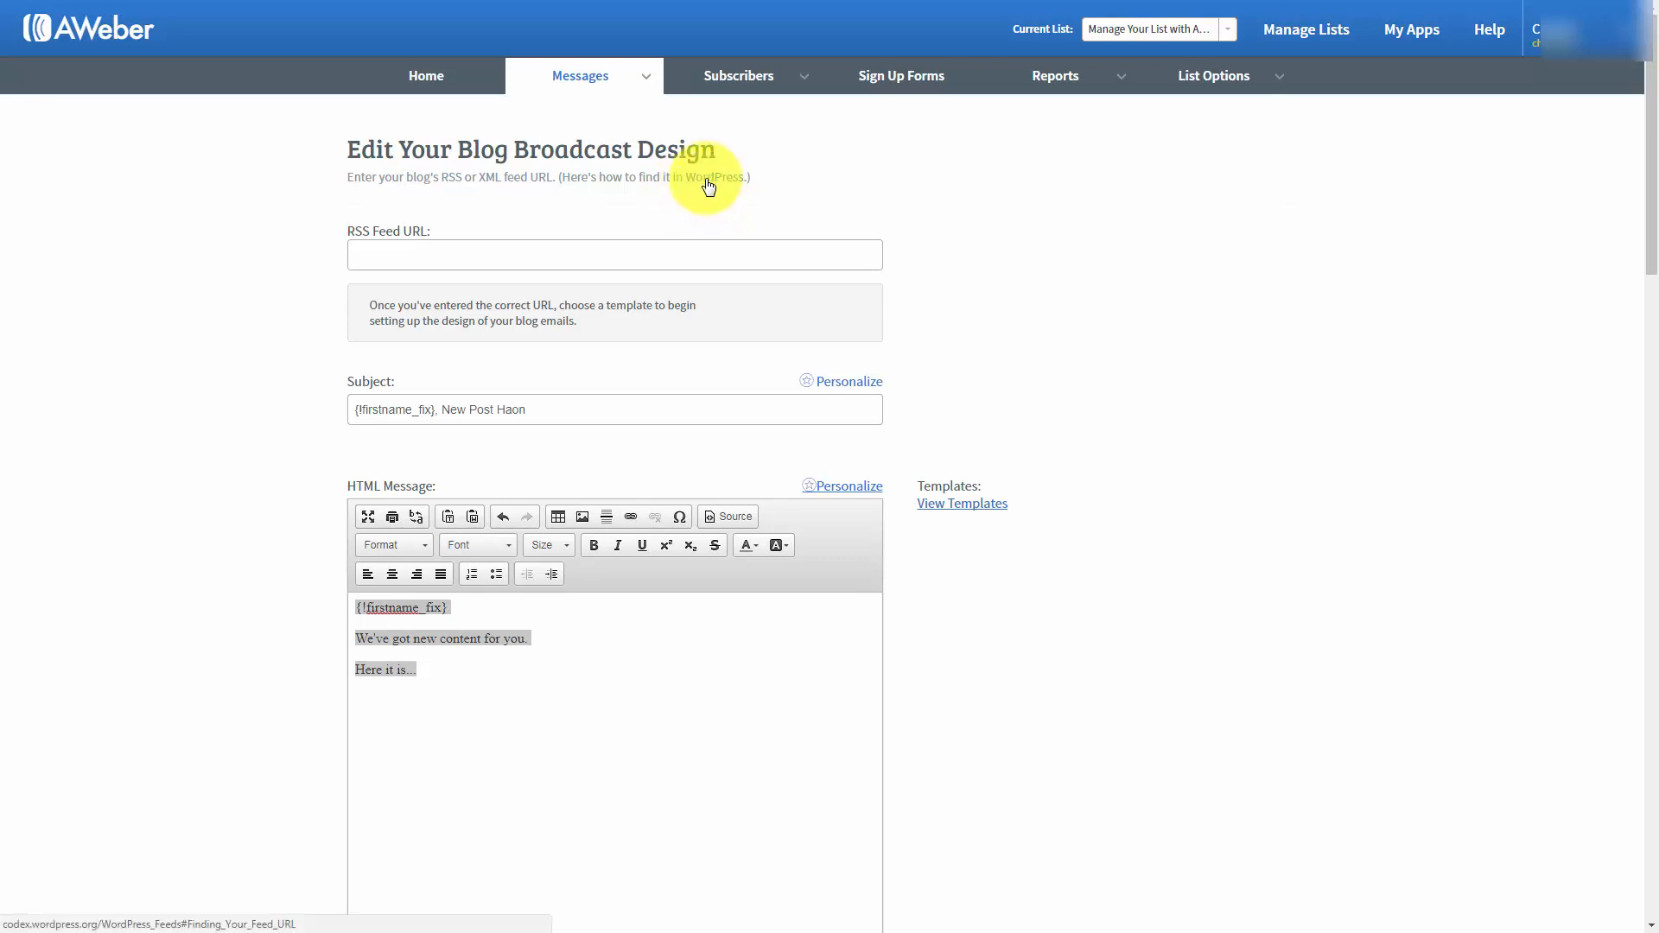
Paste the feed URL, reword the message to 'We got new content!' and show the template list
{"action": "left_click", "coordinate": [707, 176]}
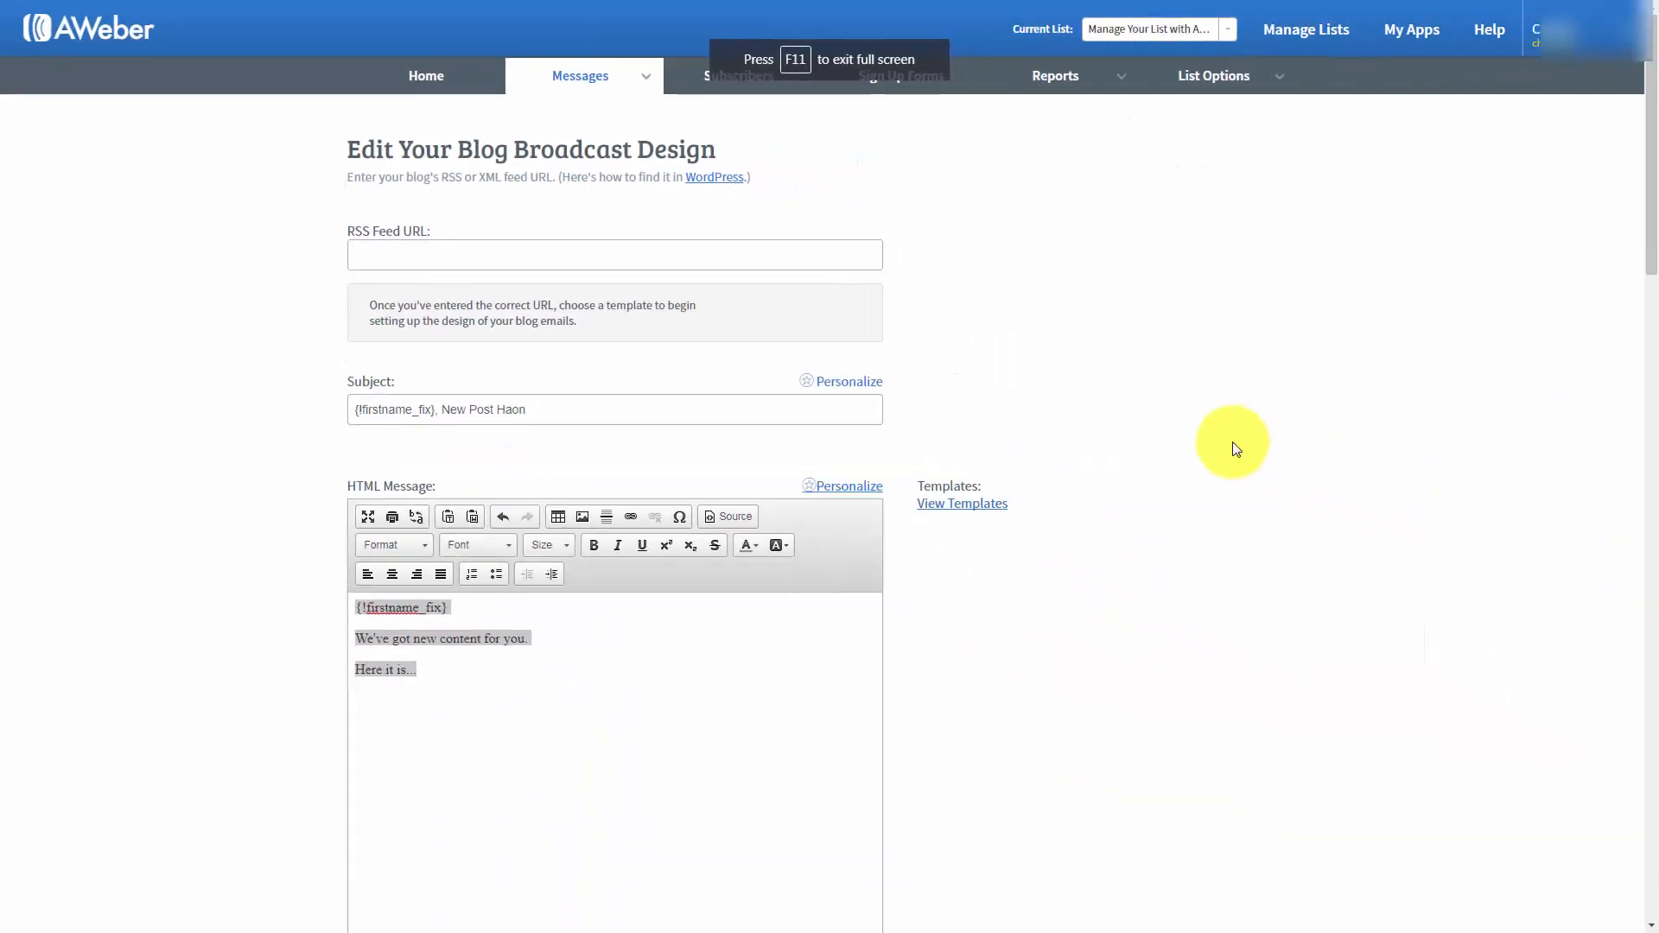
{"action": "right_click", "coordinate": [379, 254]}
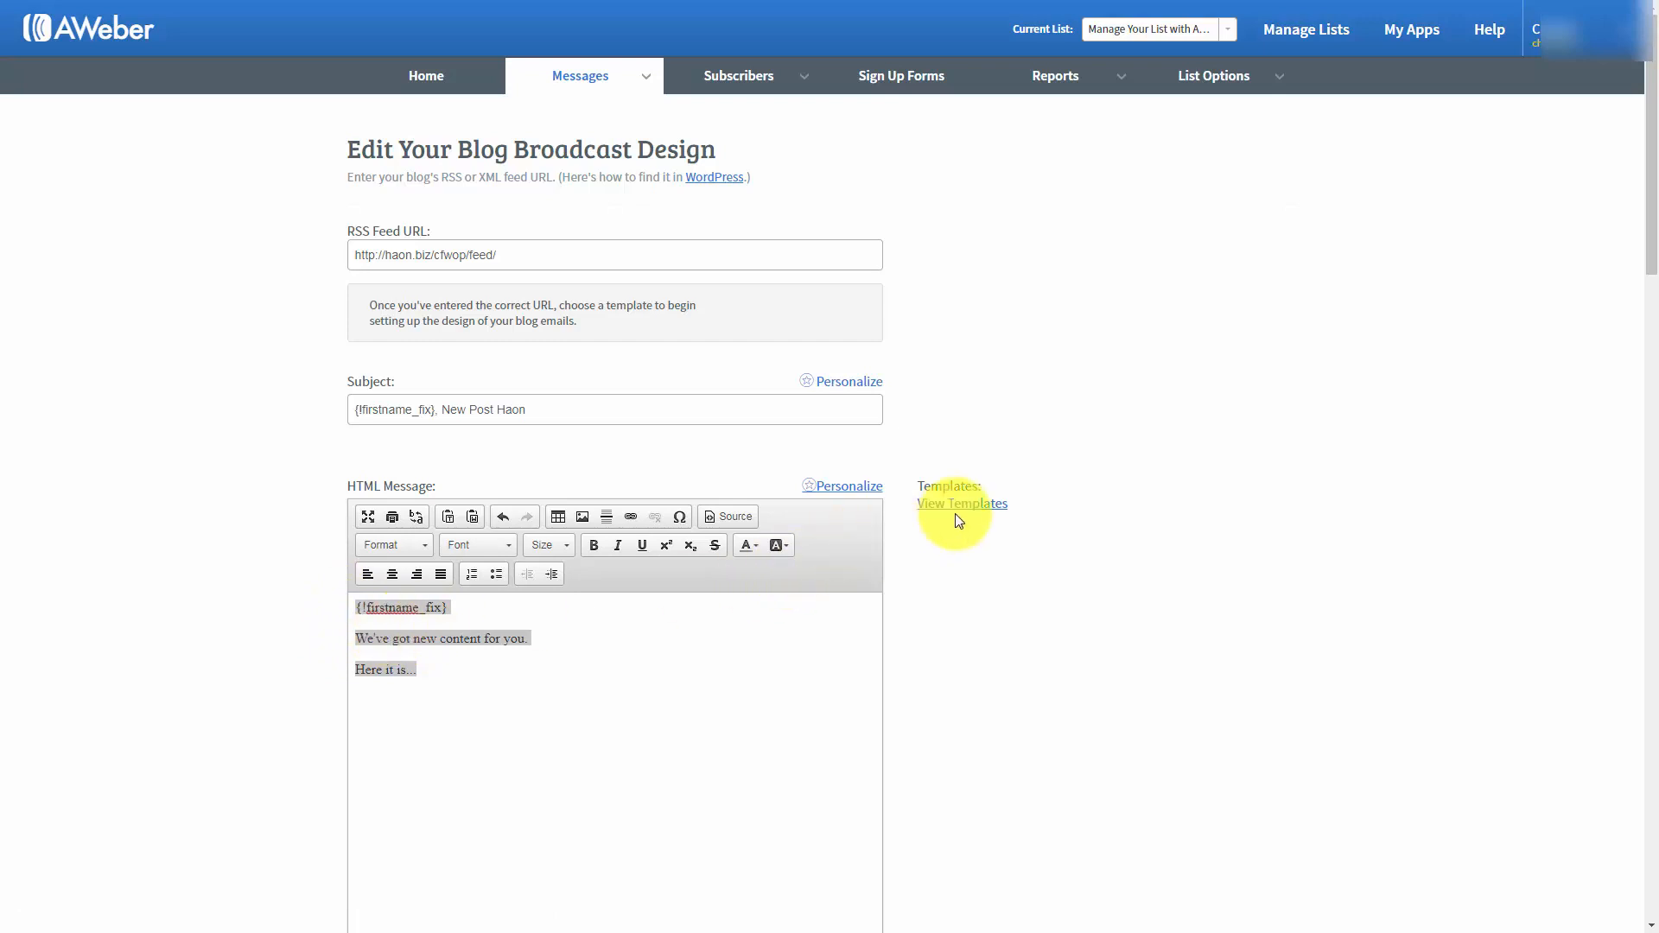
{"action": "left_click", "coordinate": [961, 503]}
{"action": "type", "text": "!"}
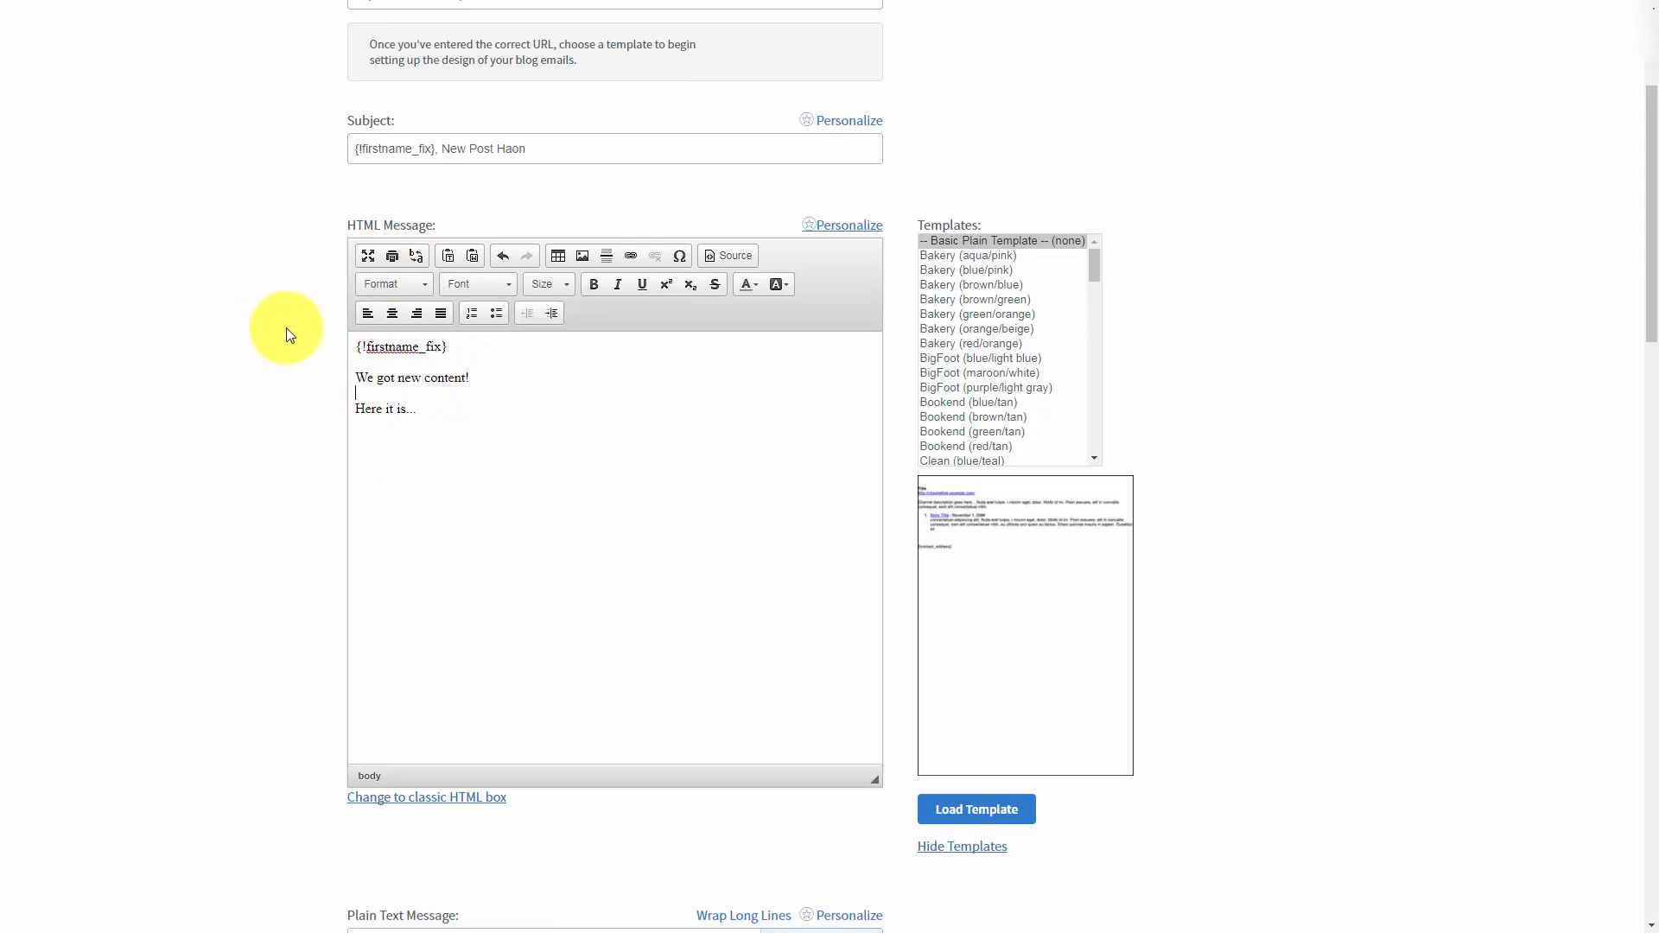
Review the send-time frequency options and save the broadcast to the Blog Broadcast list
{"action": "scroll", "scroll_direction": "down", "scroll_amount": 3}
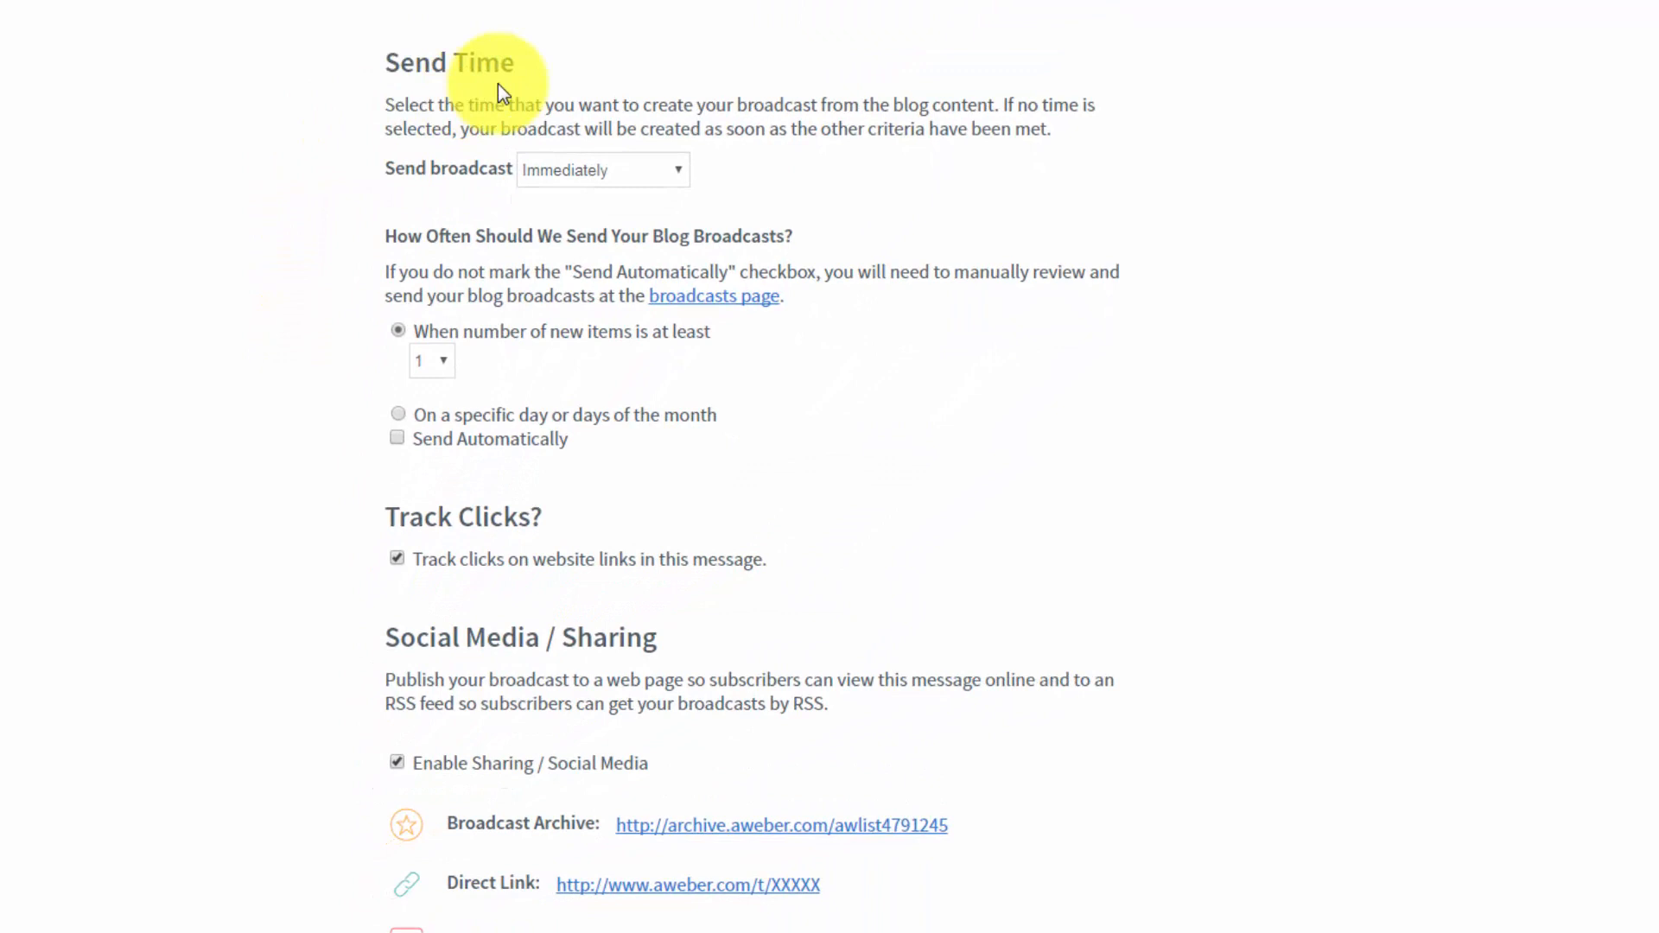
{"action": "scroll", "scroll_direction": "down", "scroll_amount": 3}
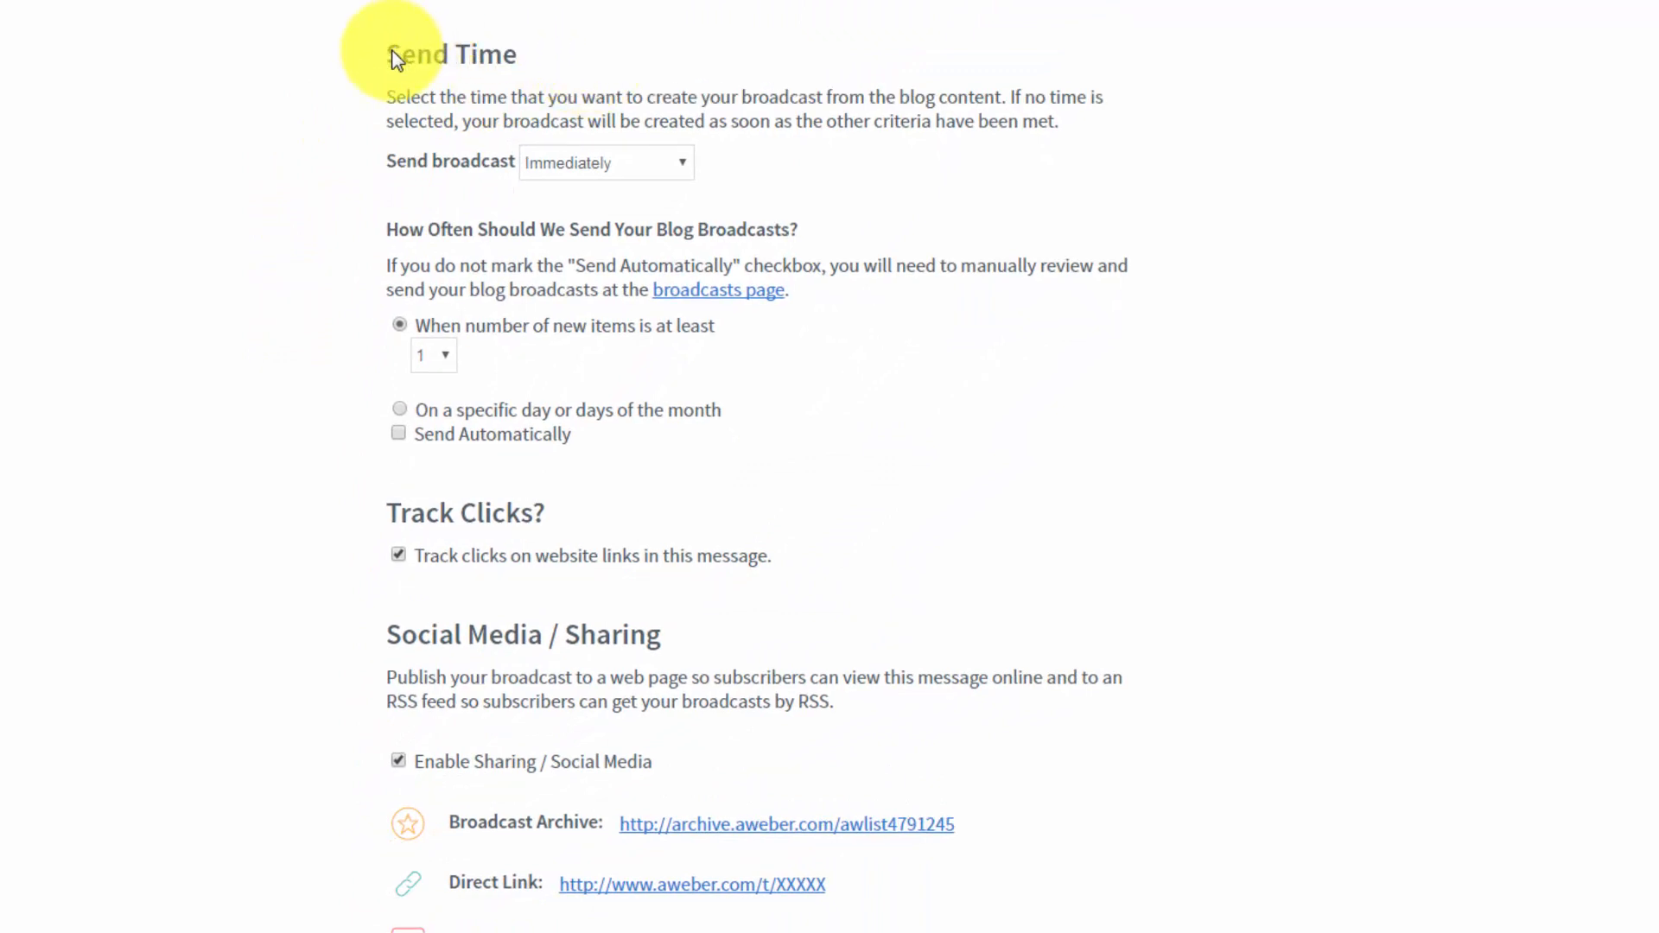
{"action": "mouse_move", "coordinate": [379, 68]}
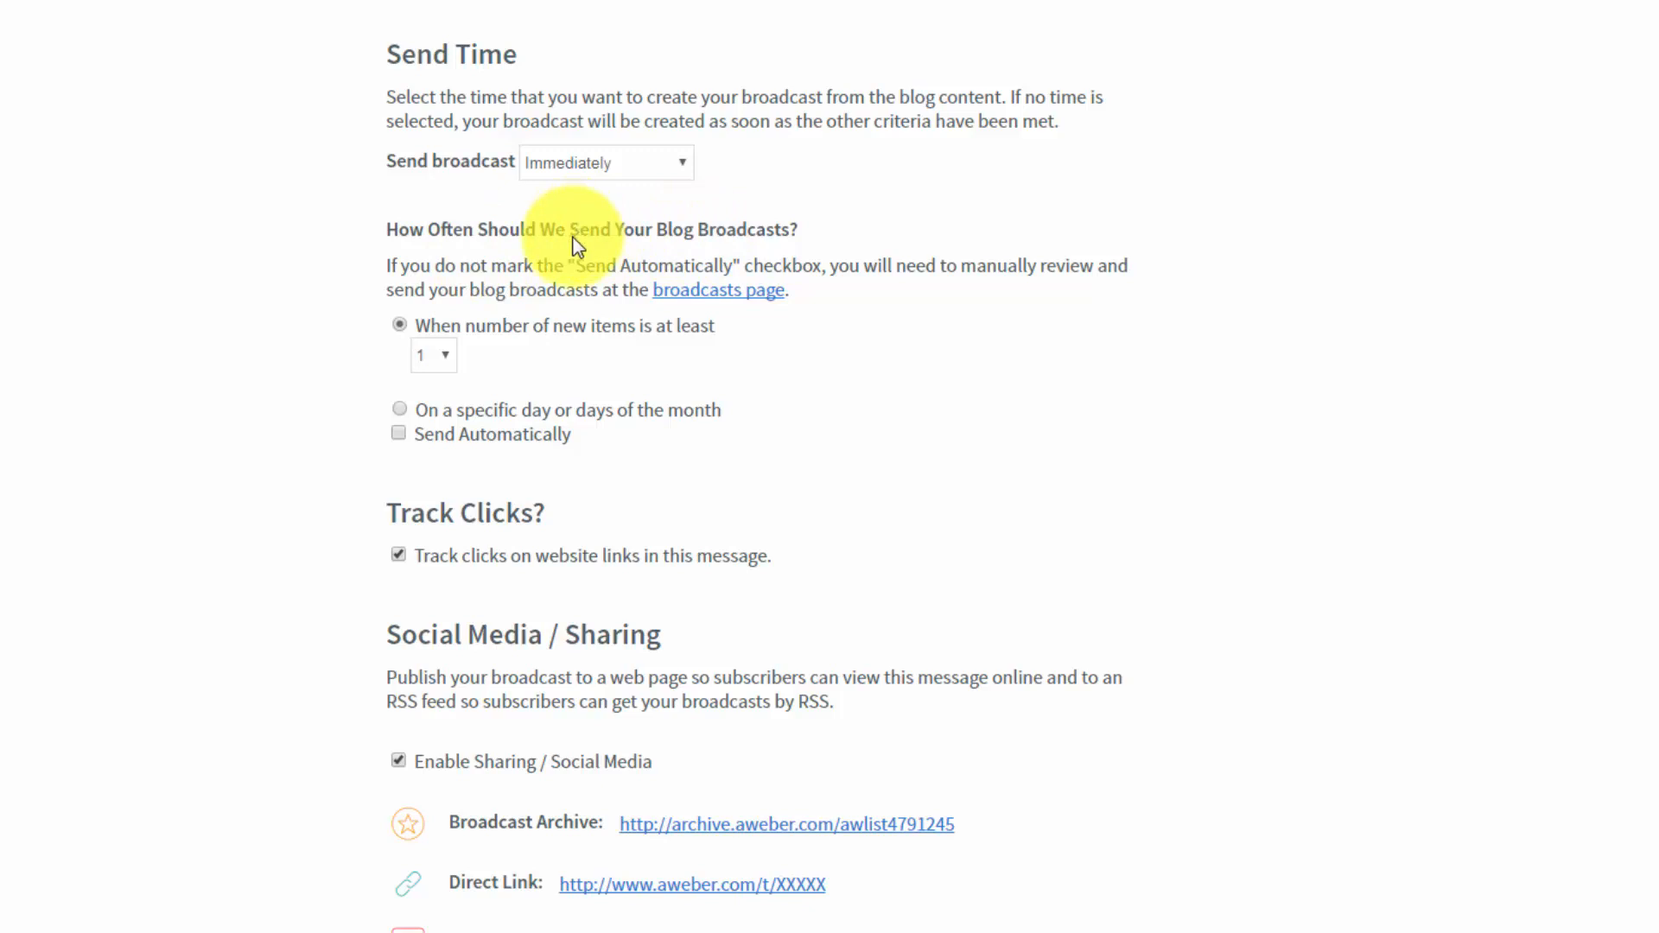
{"action": "mouse_move", "coordinate": [533, 304]}
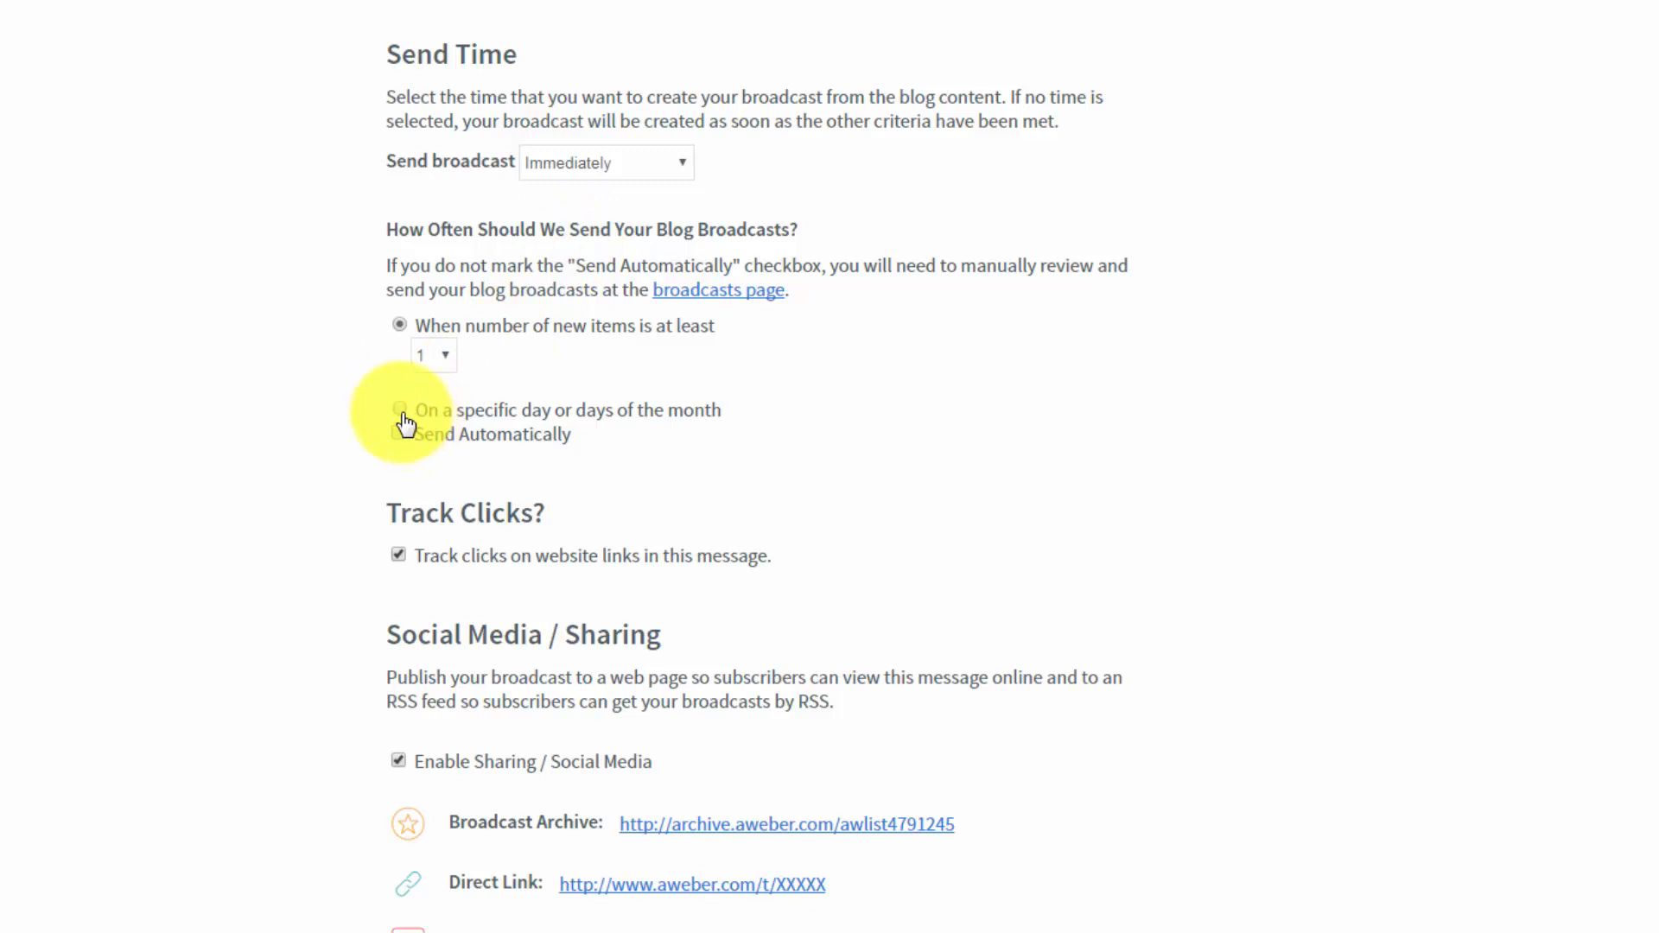
{"action": "left_click", "coordinate": [399, 412]}
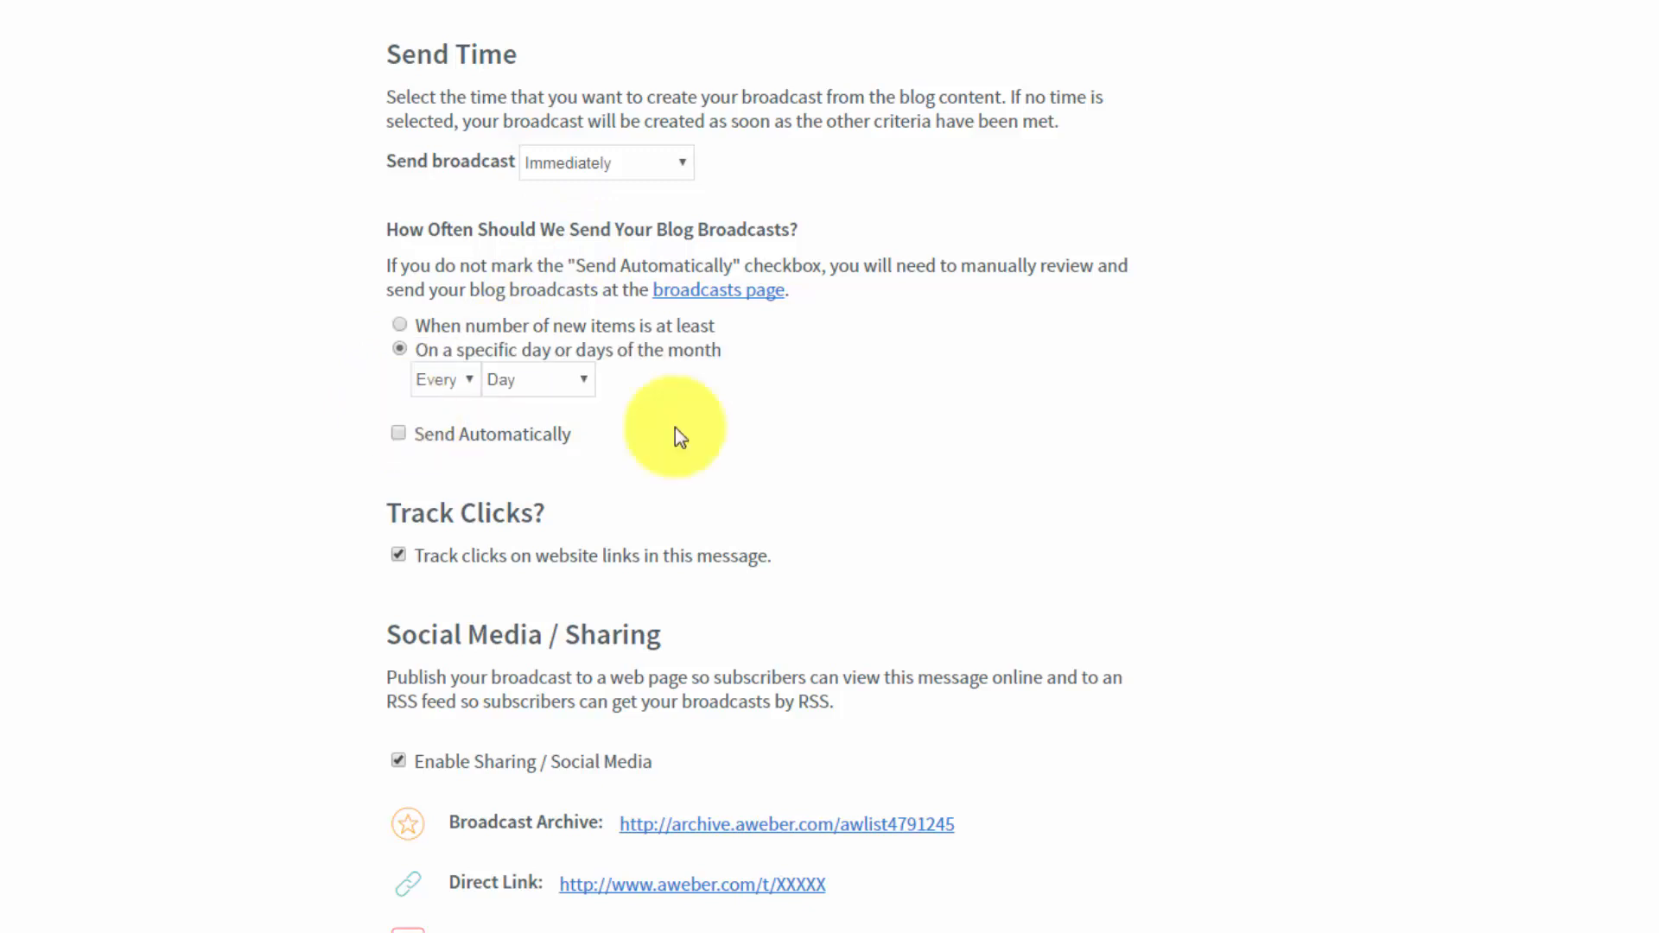
{"action": "mouse_move", "coordinate": [505, 448]}
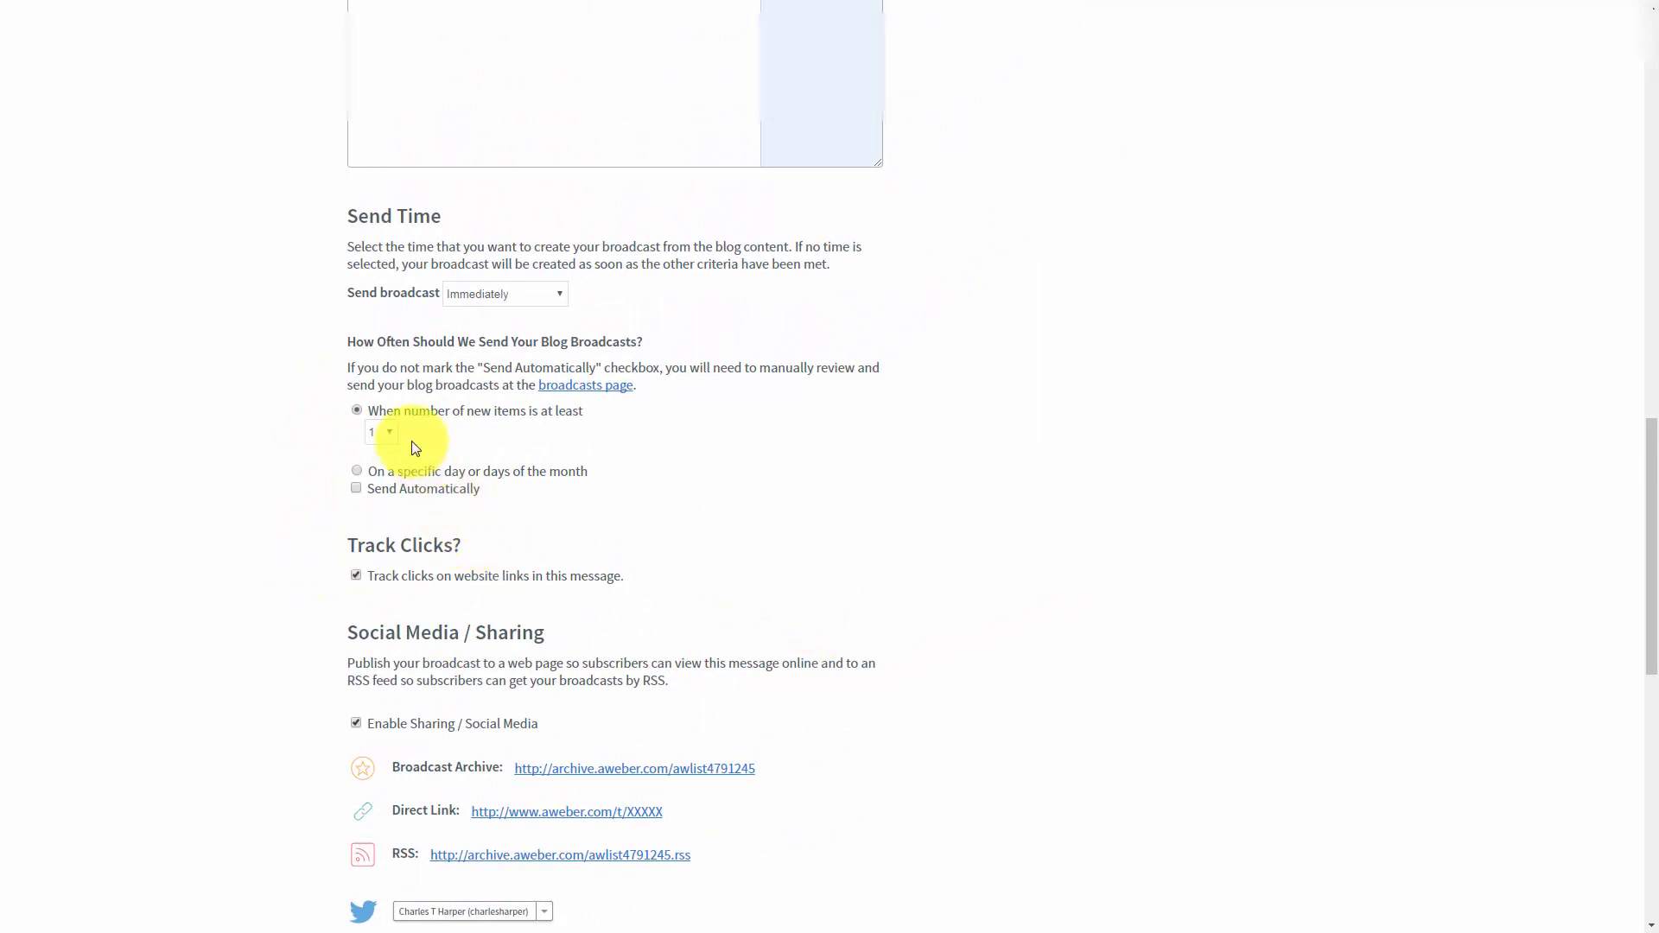
{"action": "scroll", "scroll_direction": "down", "scroll_amount": 3}
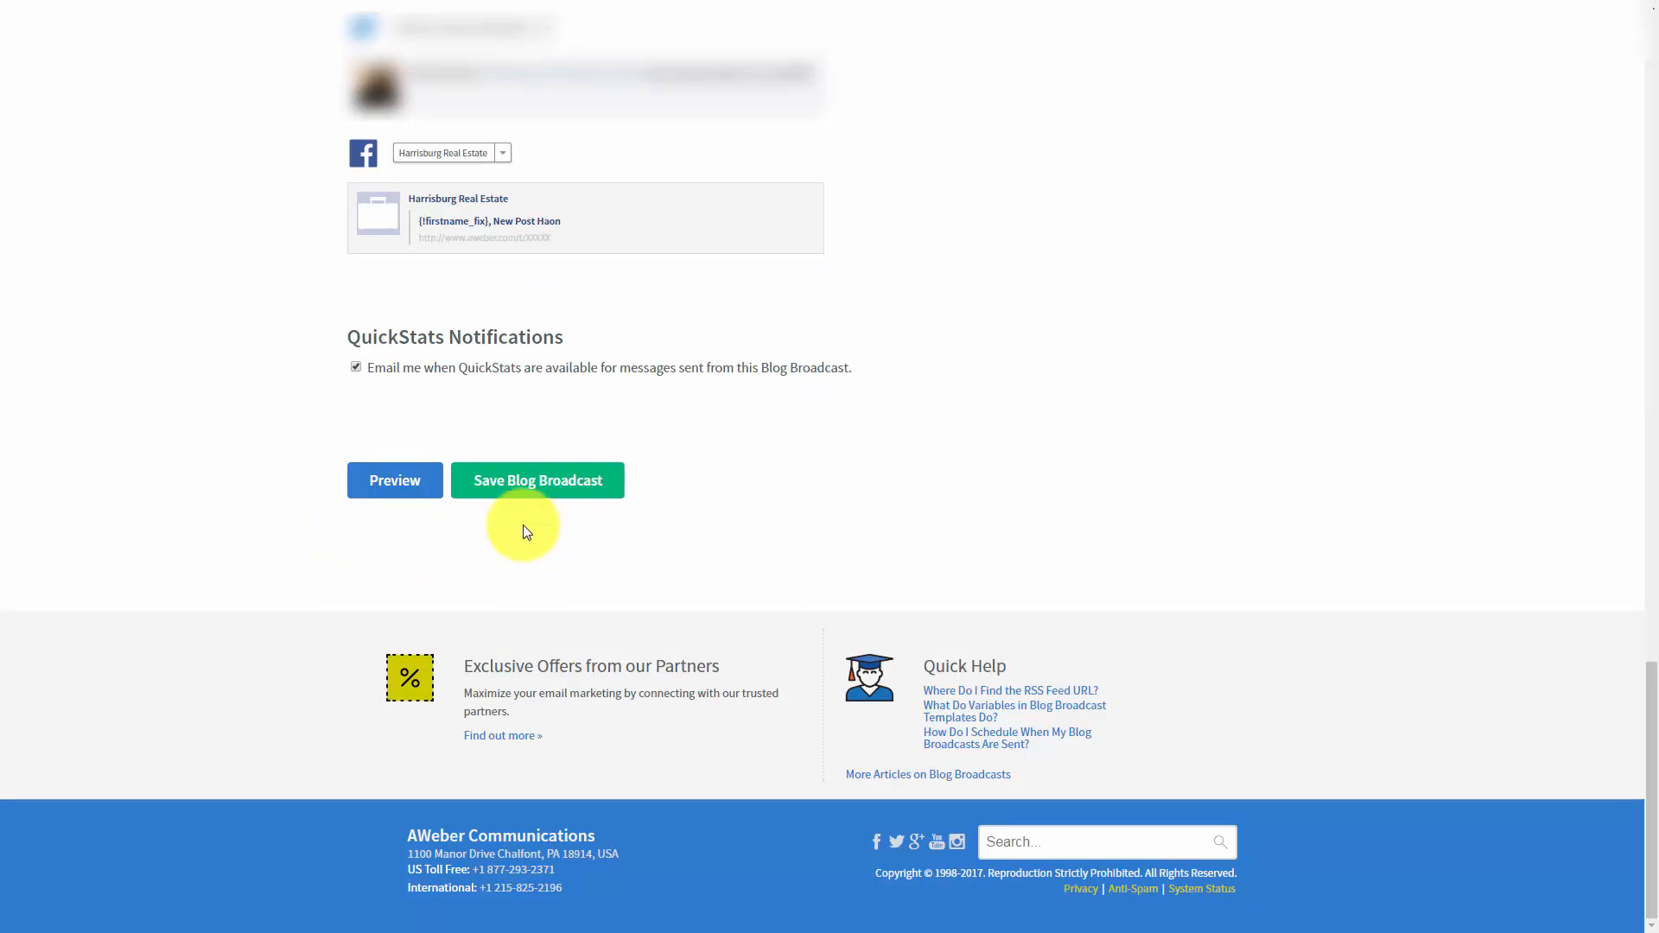
{"action": "mouse_move", "coordinate": [521, 498]}
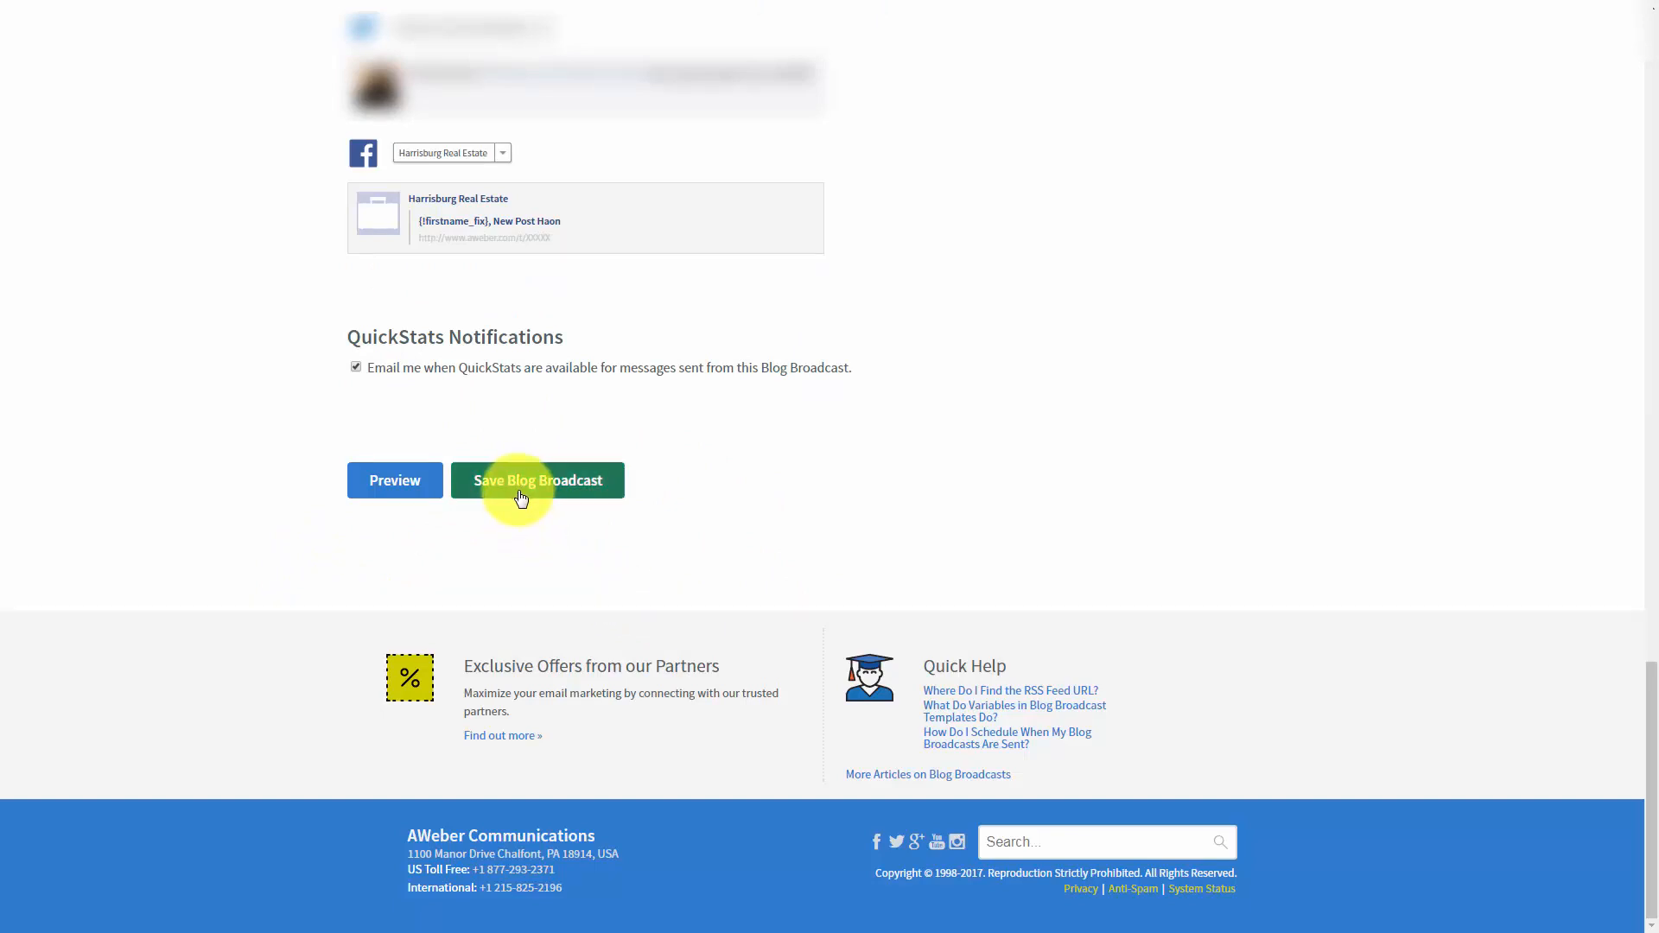
{"action": "left_click", "coordinate": [536, 479]}
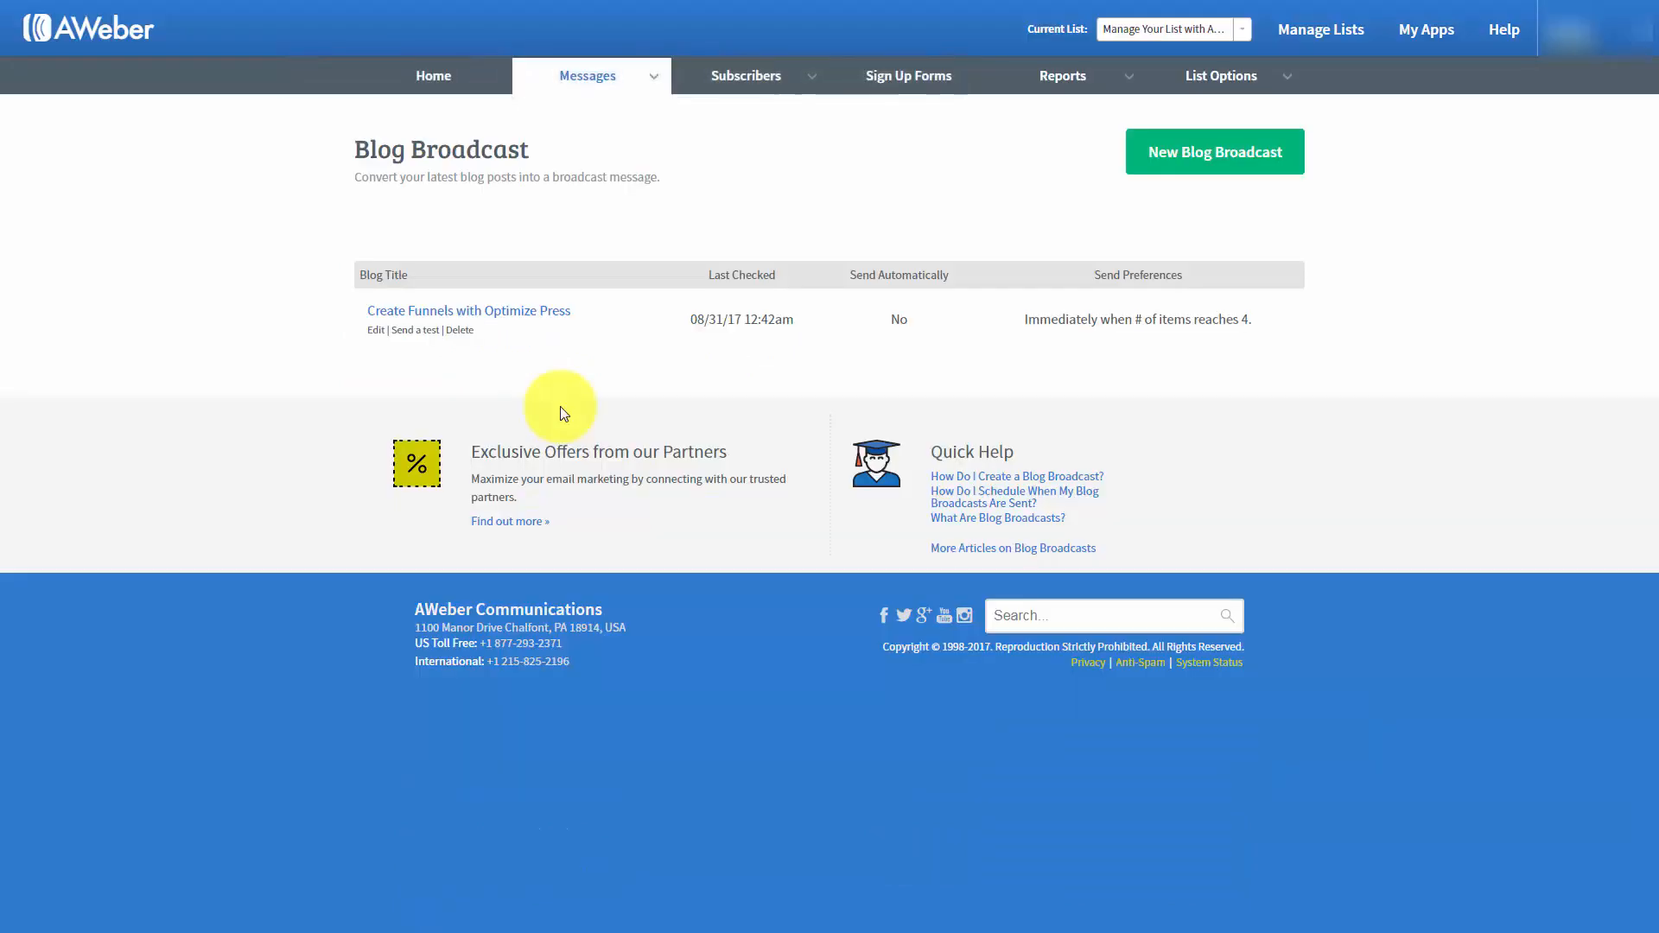
{"action": "mouse_move", "coordinate": [593, 399]}
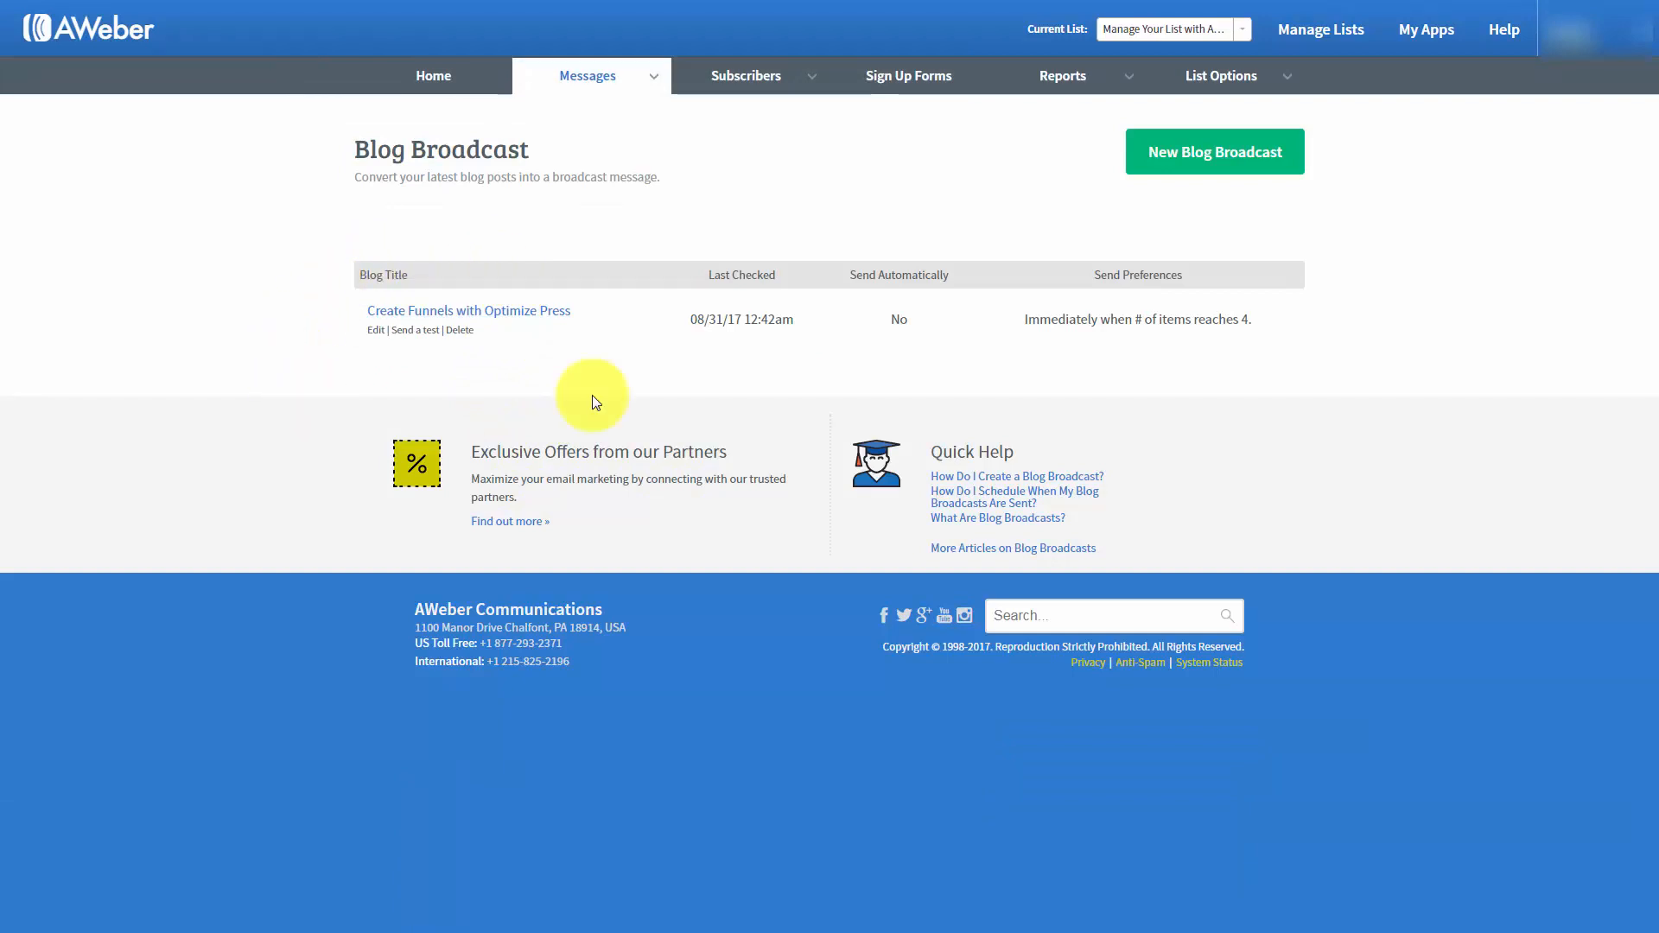
{"action": "mouse_move", "coordinate": [446, 375]}
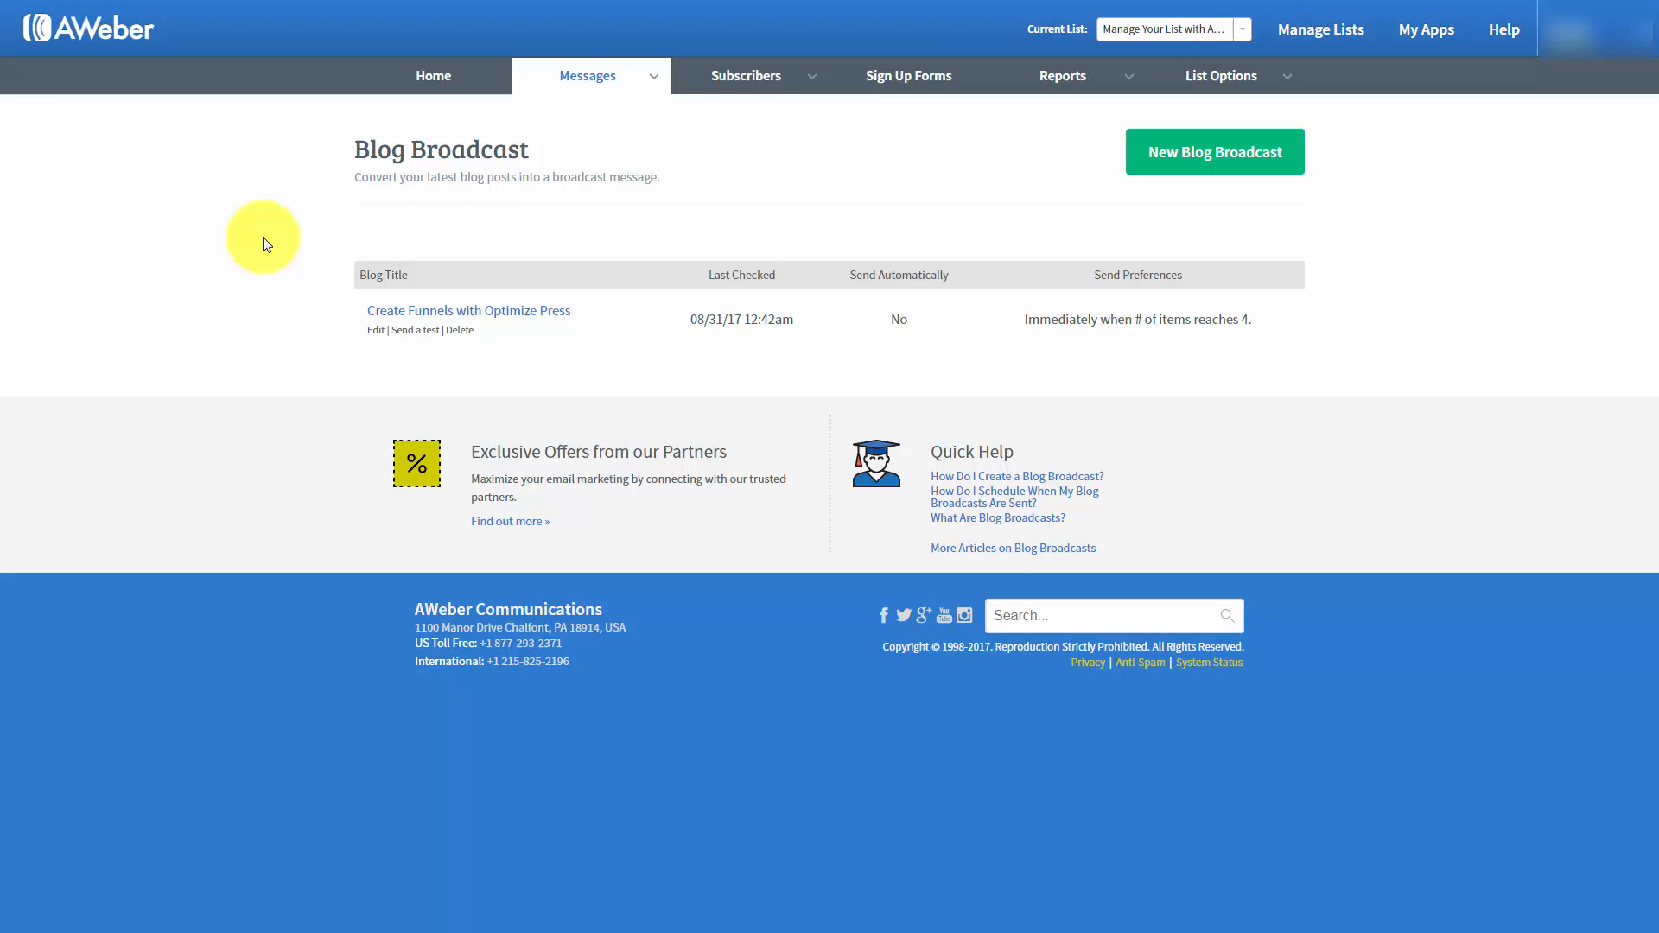
{"action": "mouse_move", "coordinate": [411, 392]}
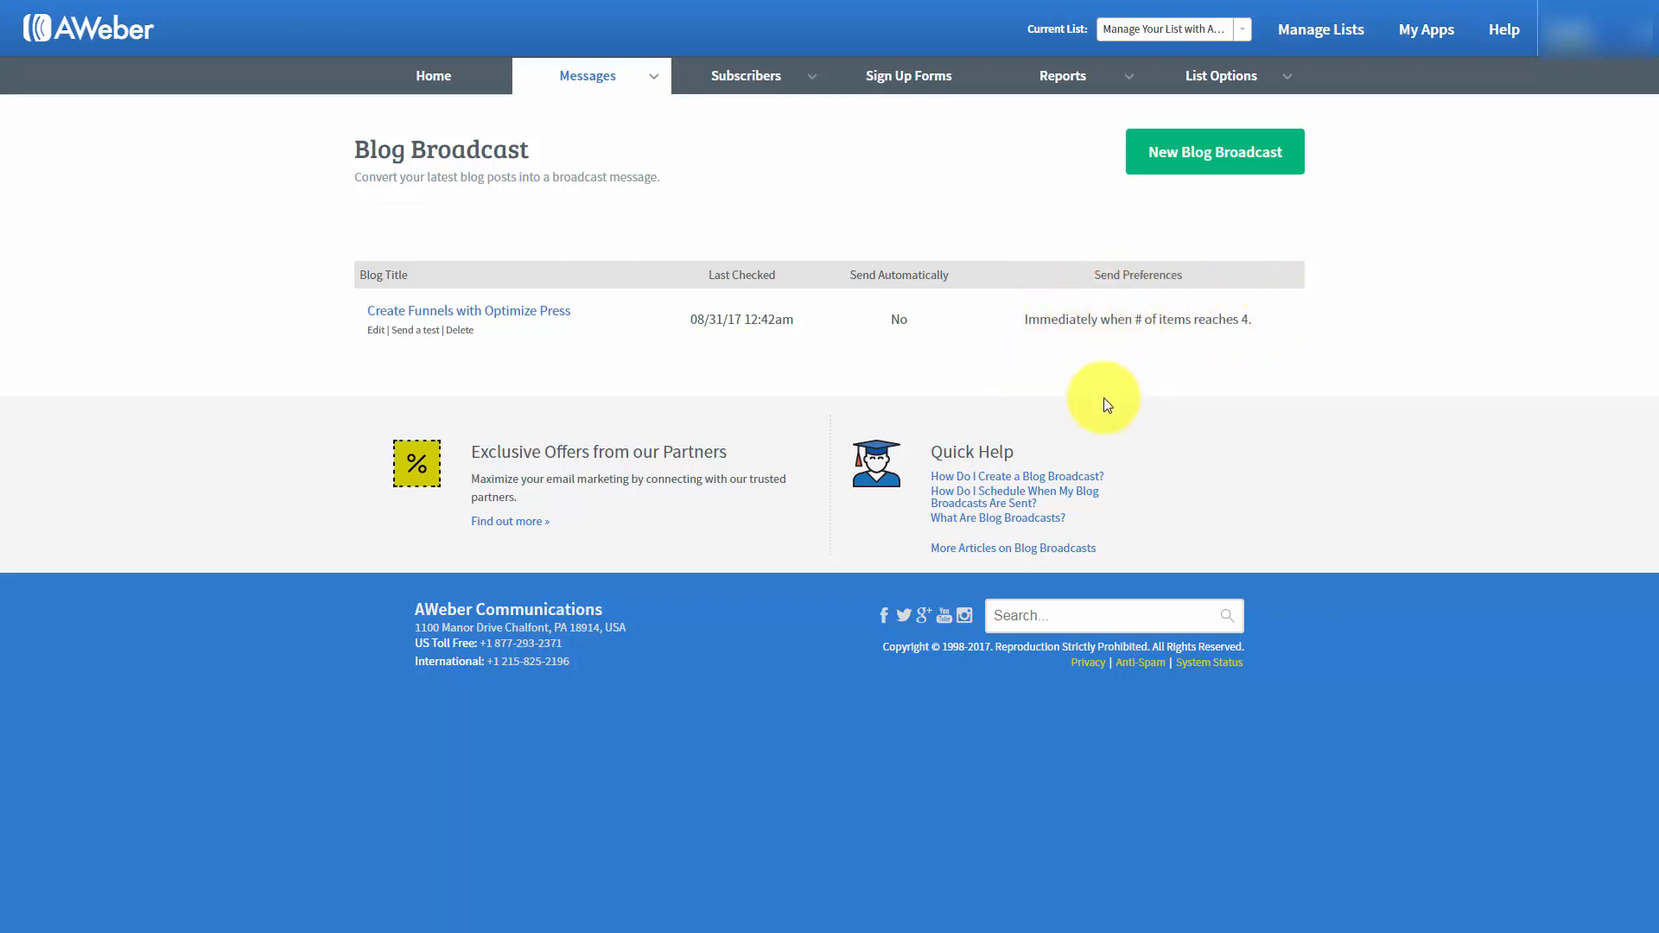
{"action": "mouse_move", "coordinate": [1013, 373]}
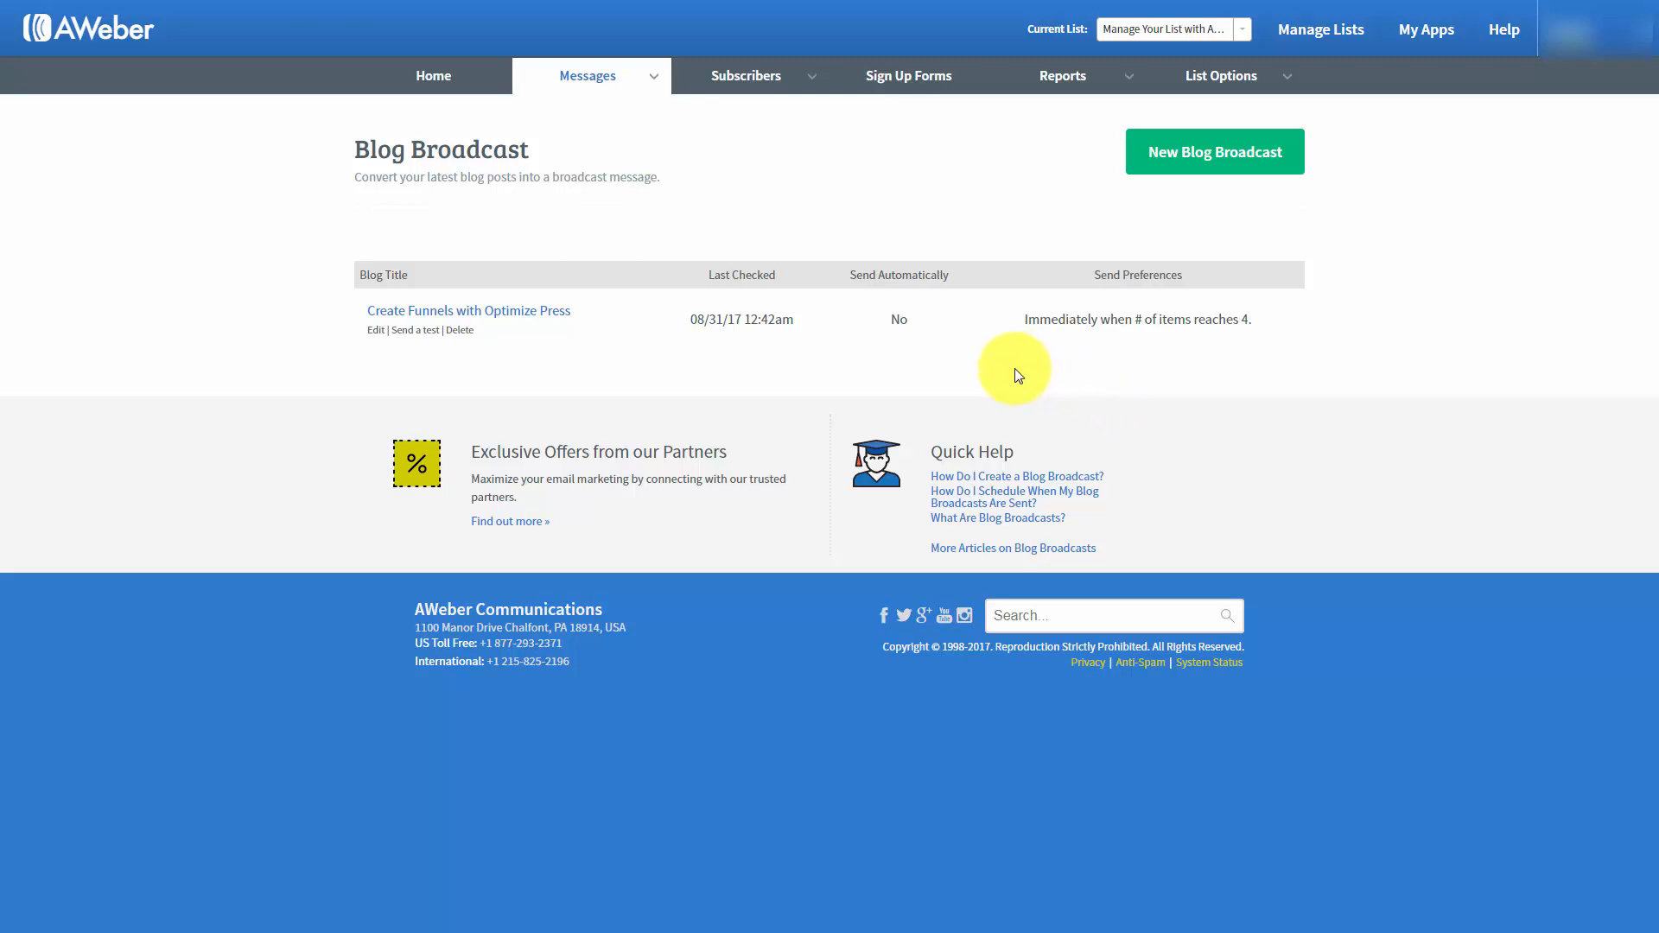
{"action": "mouse_move", "coordinate": [1006, 387]}
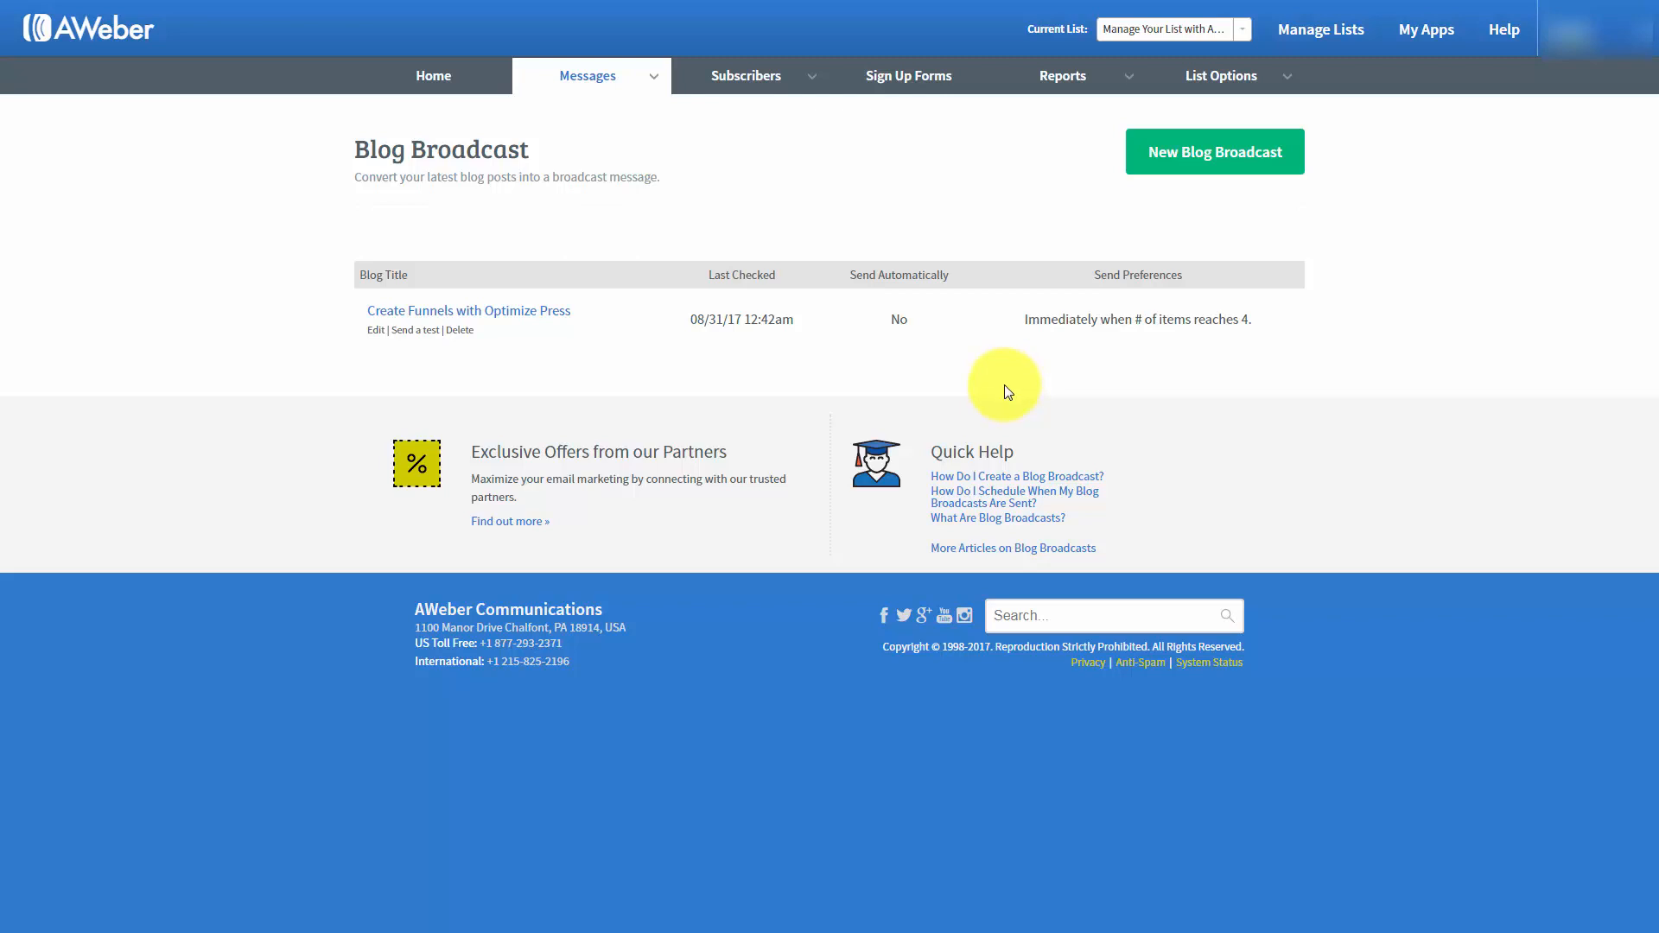
{"action": "mouse_move", "coordinate": [997, 404]}
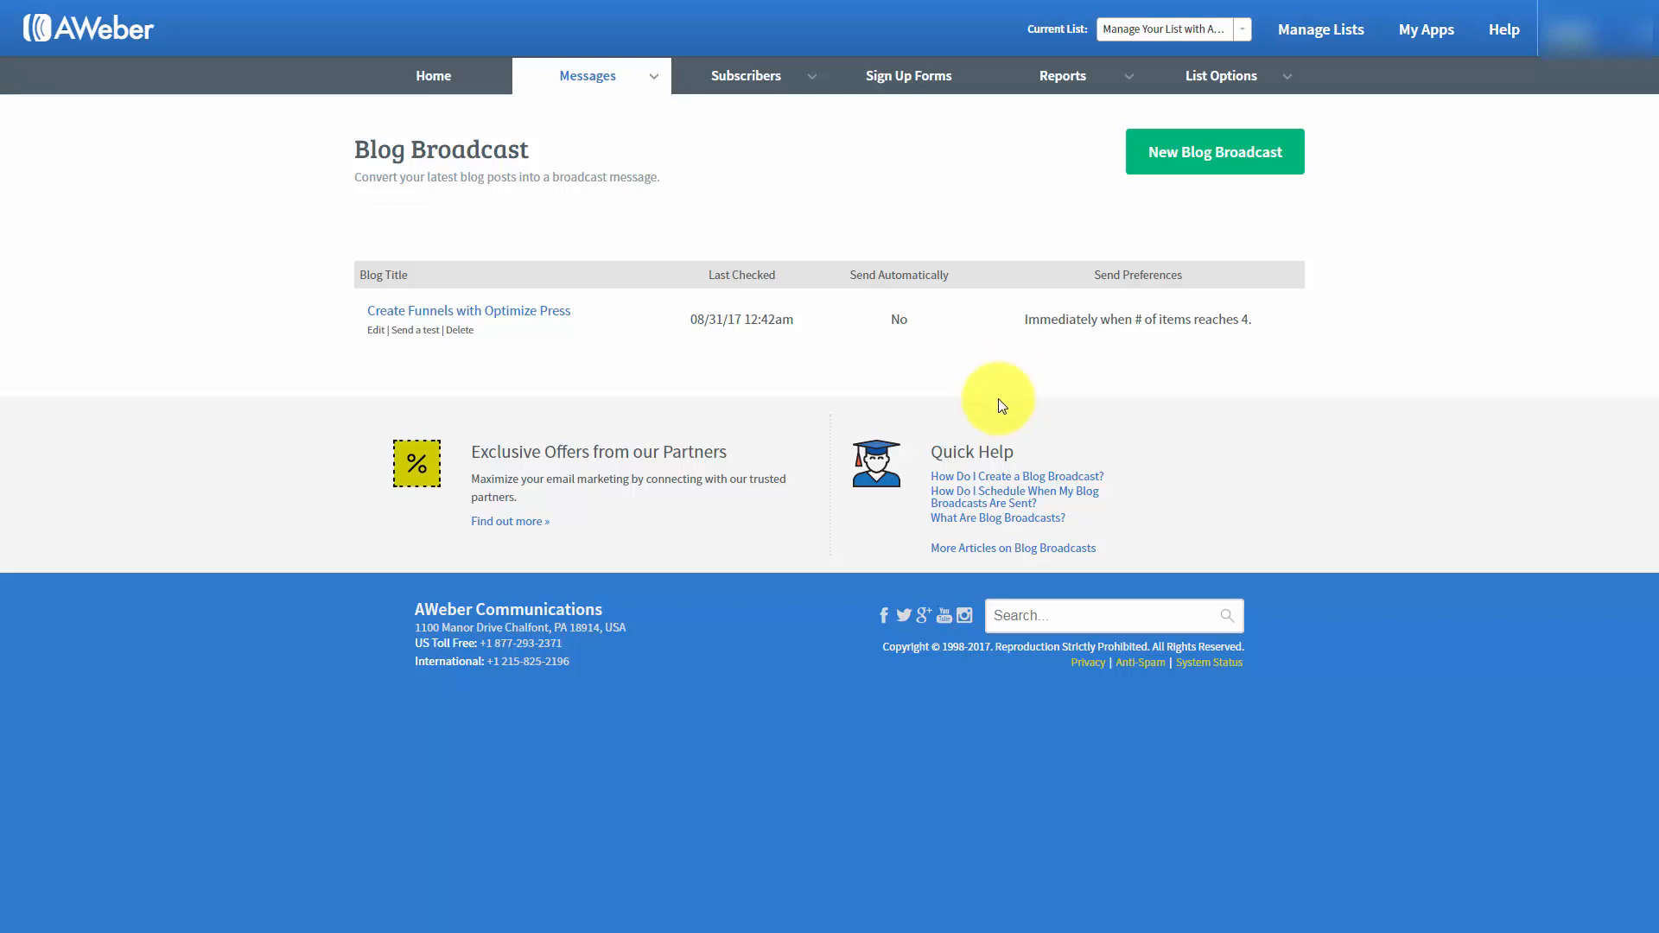